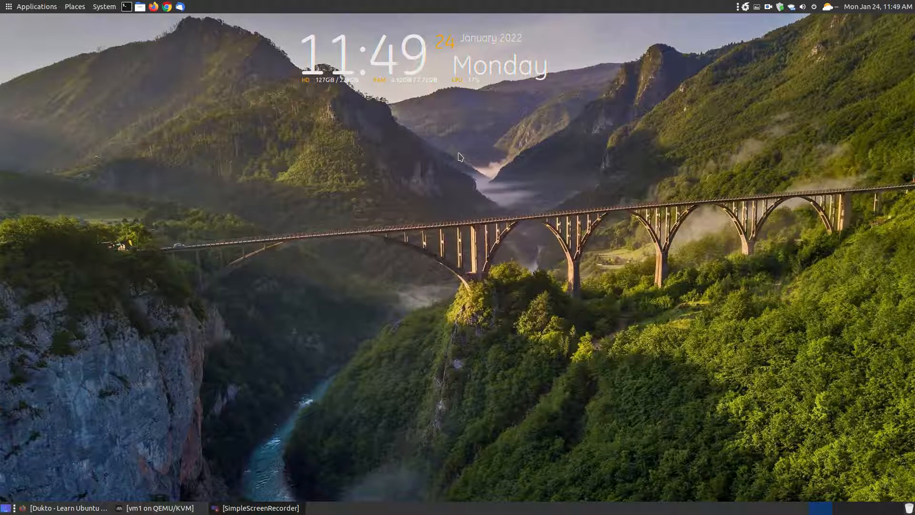
mouse_move(73, 505)
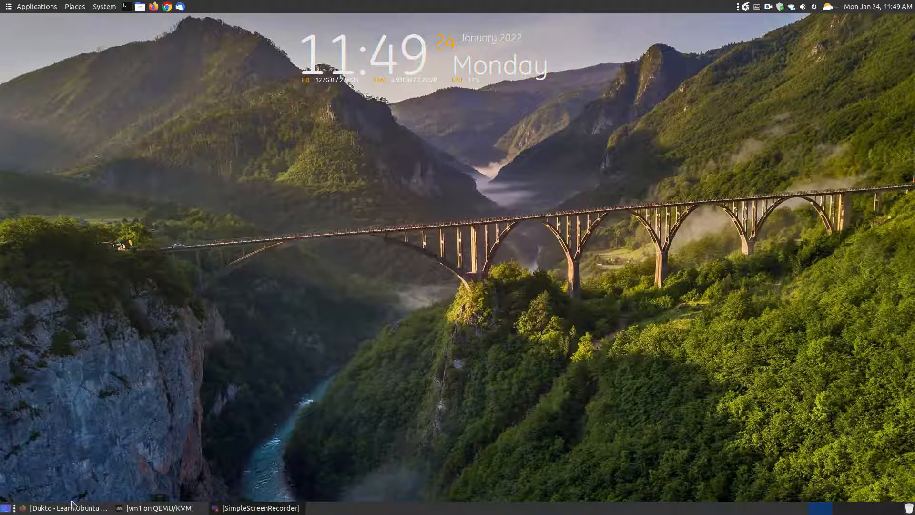
- Bring the 'Dukto - Learn Ubuntu MATE' Firefox window forward and skim the article
click(66, 508)
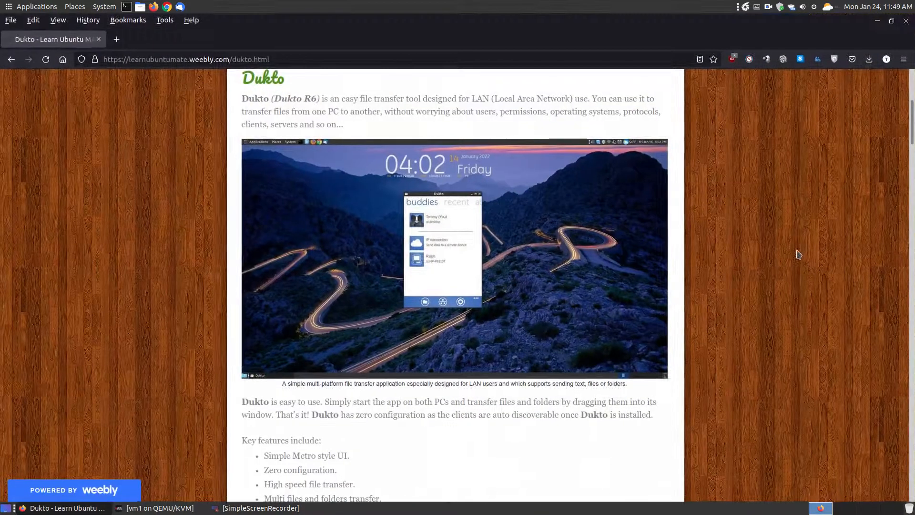
mouse_move(783, 252)
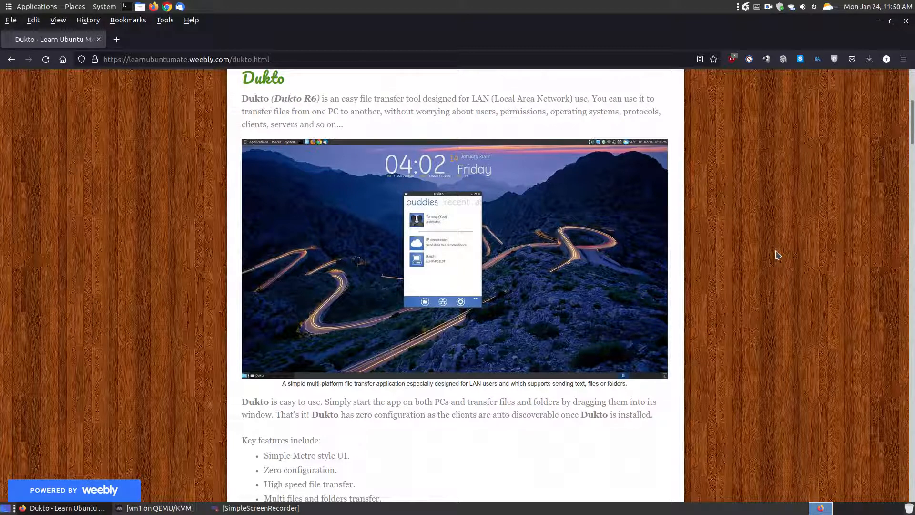
mouse_move(312, 114)
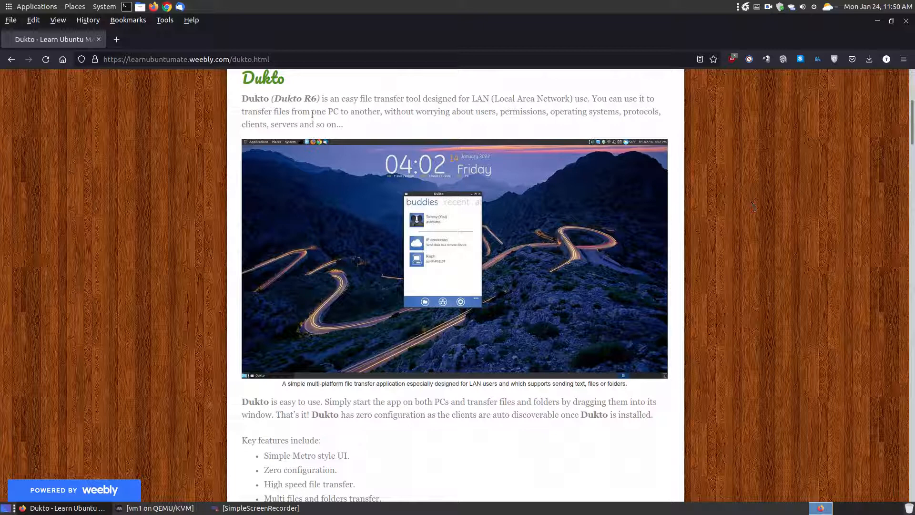
mouse_move(771, 308)
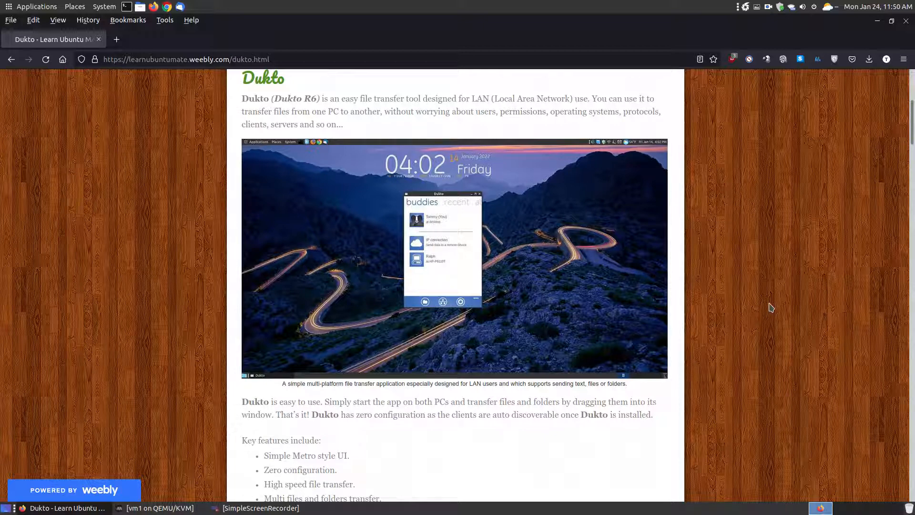
scroll(down, 3)
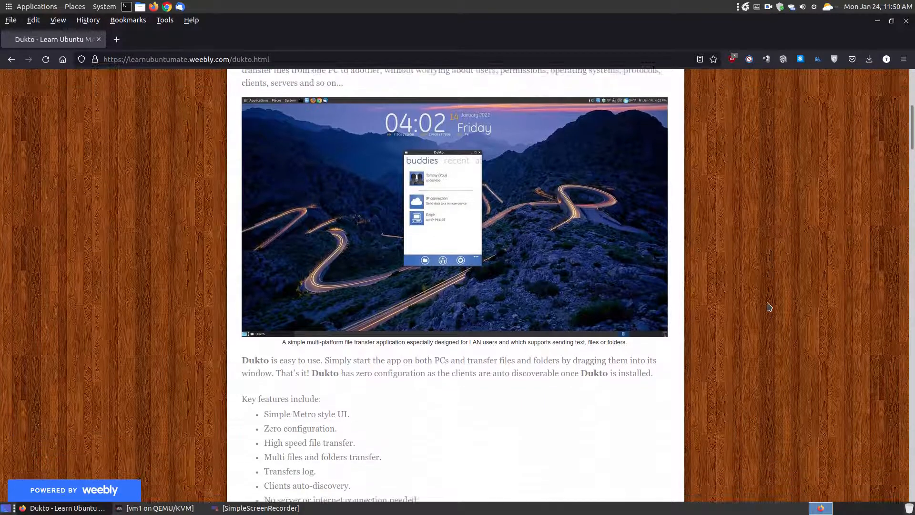
scroll(up, 3)
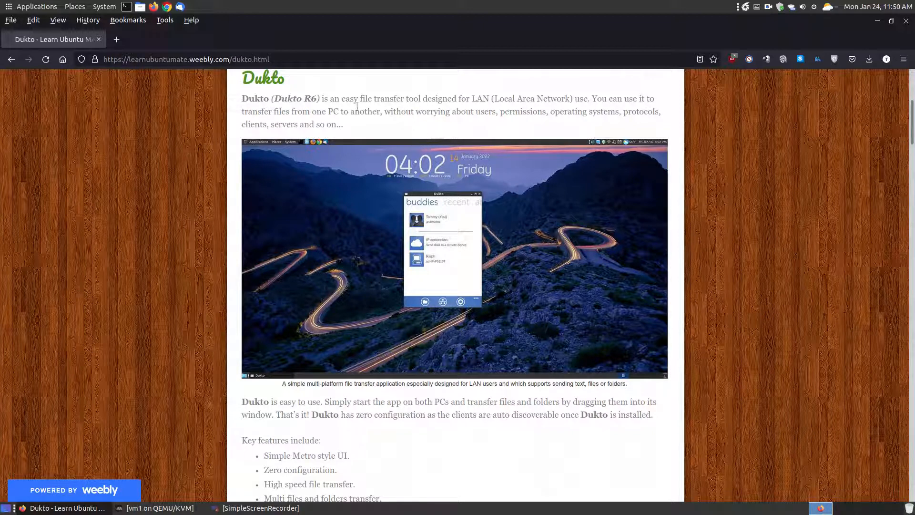
mouse_move(239, 109)
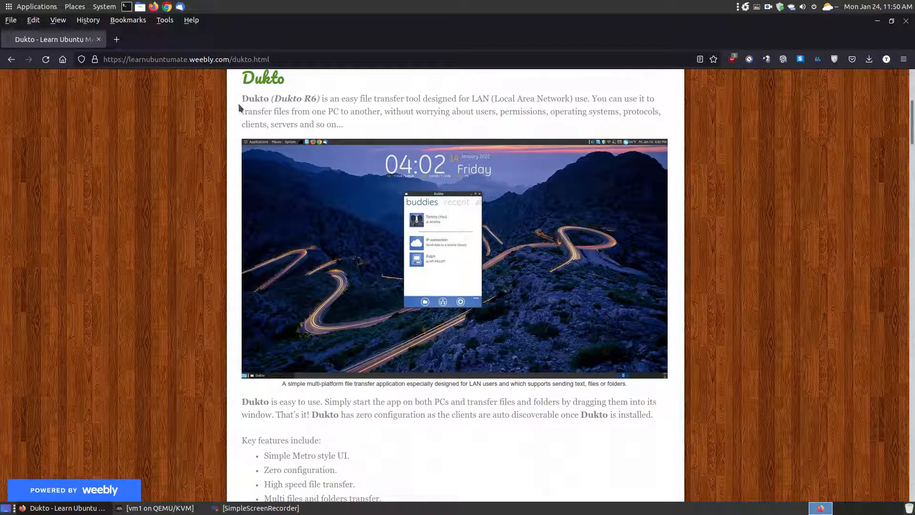
mouse_move(301, 99)
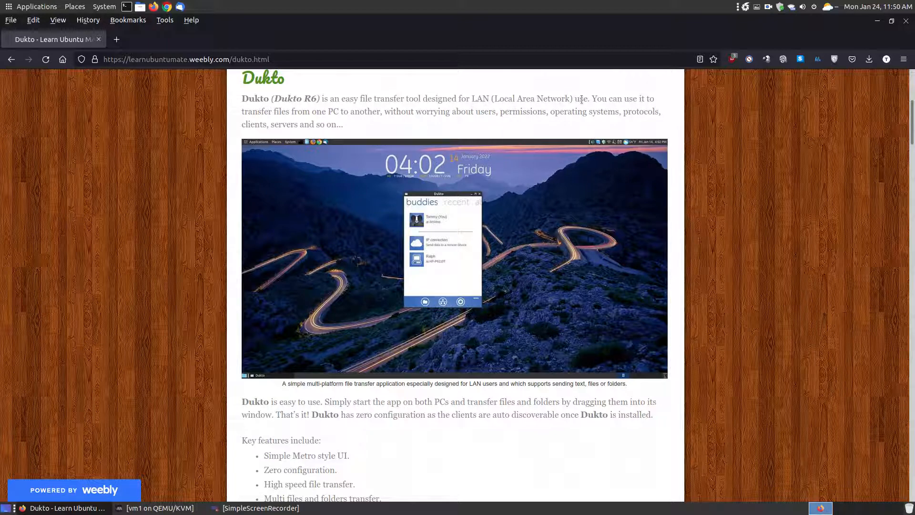
mouse_move(377, 130)
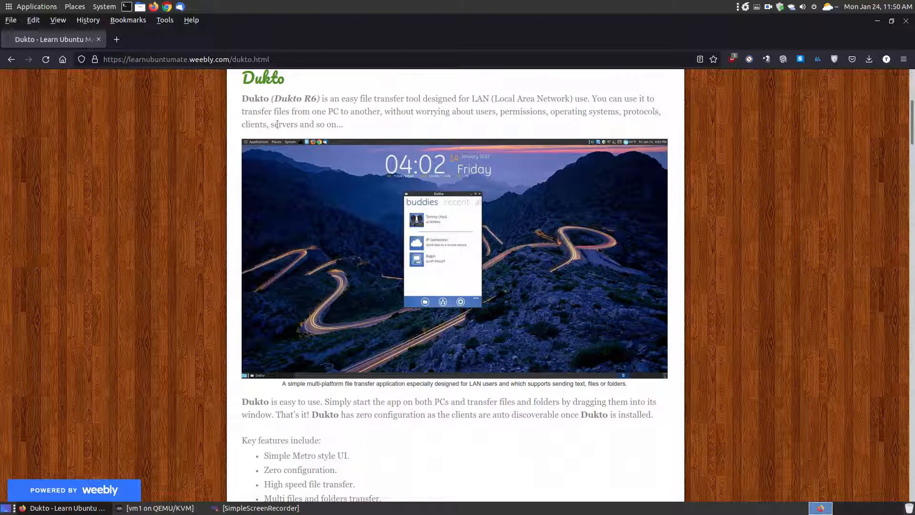
- Scroll the article down to the How to Install Dukto and Firewall Rules sections
scroll(down, 3)
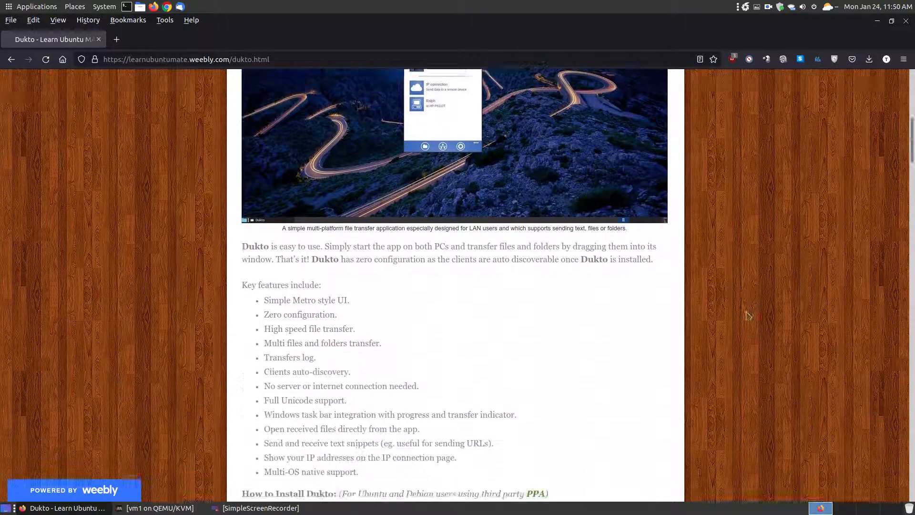
scroll(down, 3)
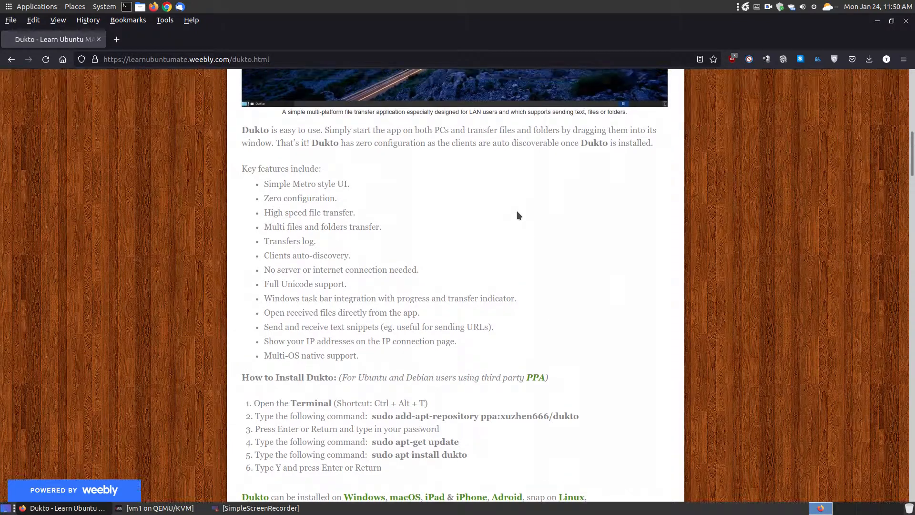
mouse_move(523, 217)
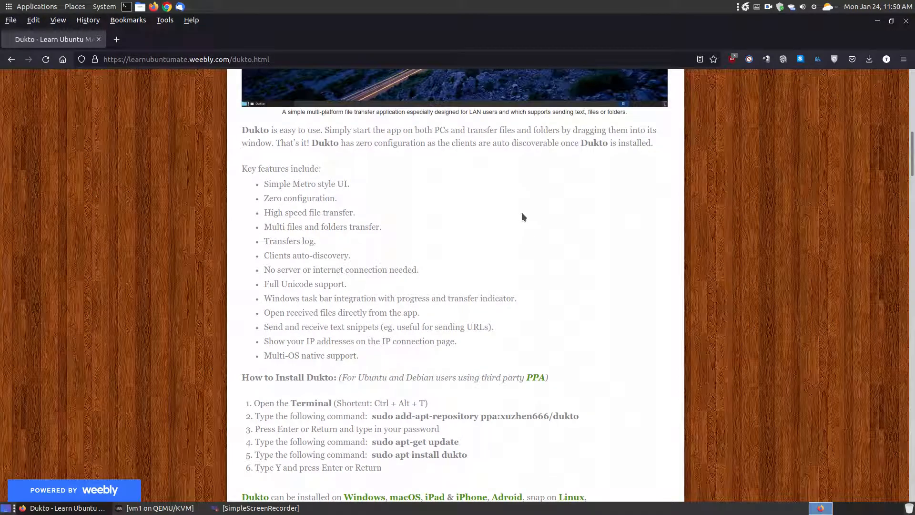
scroll(down, 3)
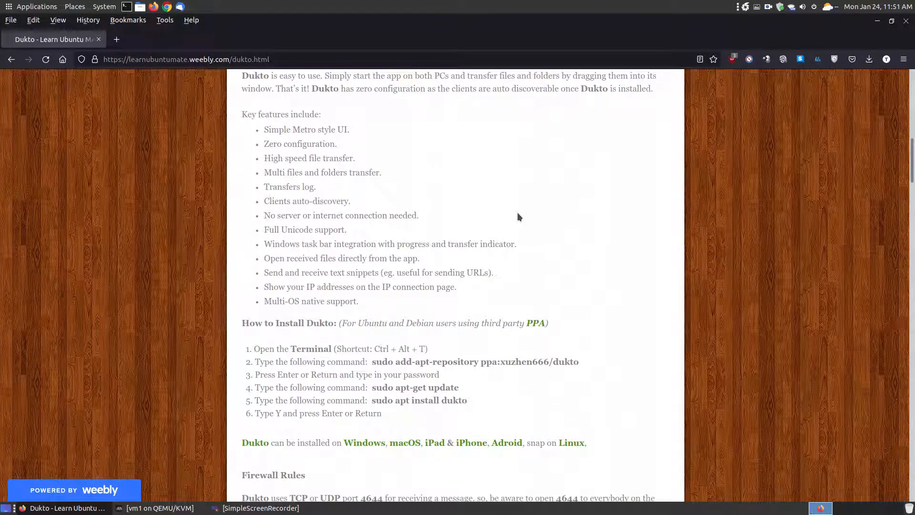
mouse_move(635, 262)
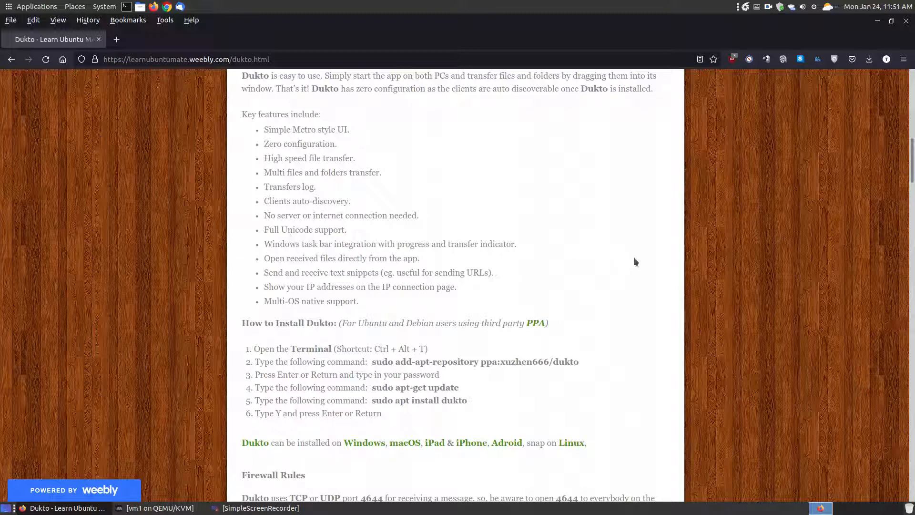
scroll(down, 3)
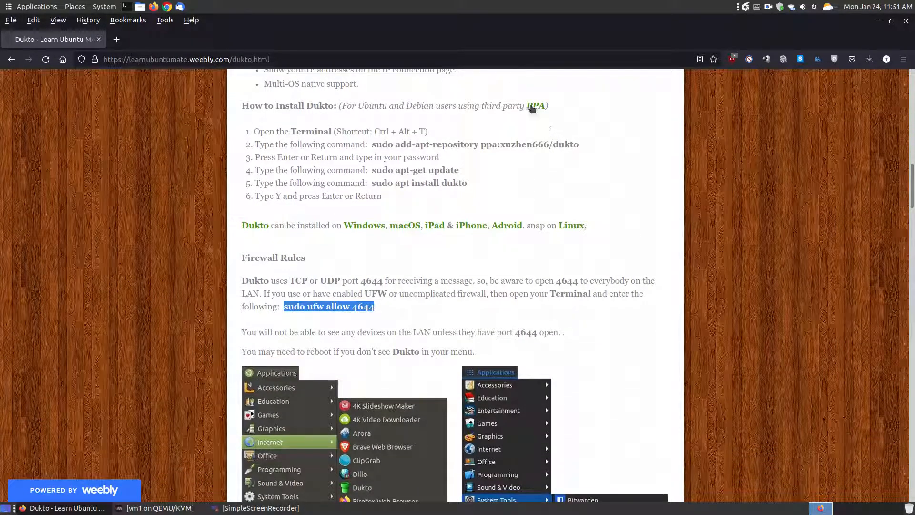
- Open xuzhen666's Dukto PPA on Launchpad from the article link and scroll its packages
click(536, 105)
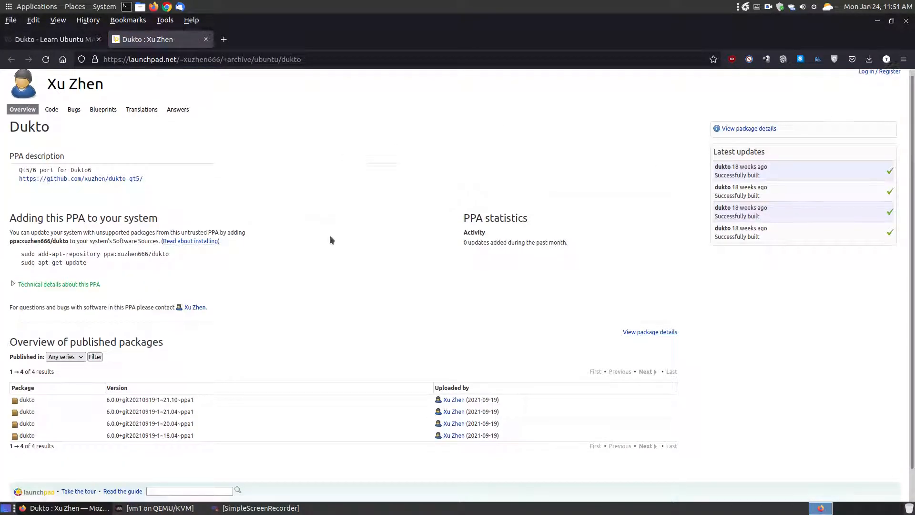
scroll(down, 3)
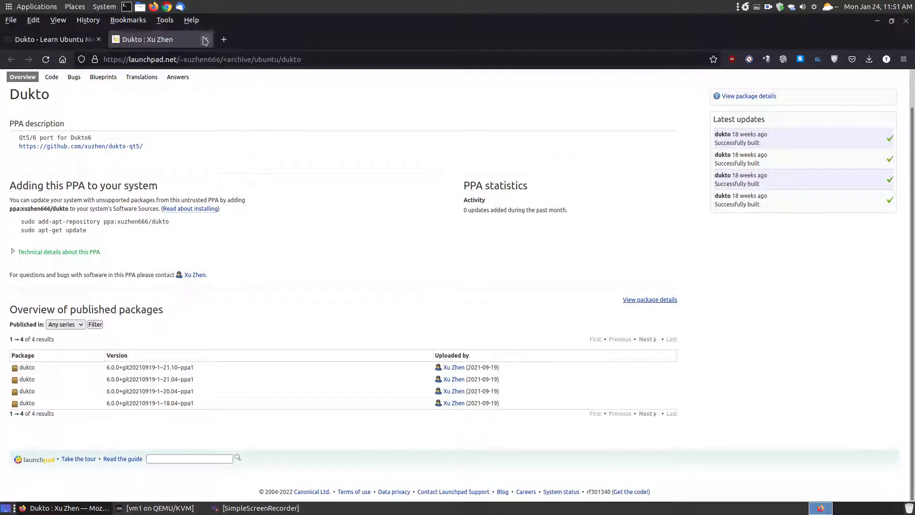
- Close the PPA tab and copy the add-apt-repository command from the article
click(98, 39)
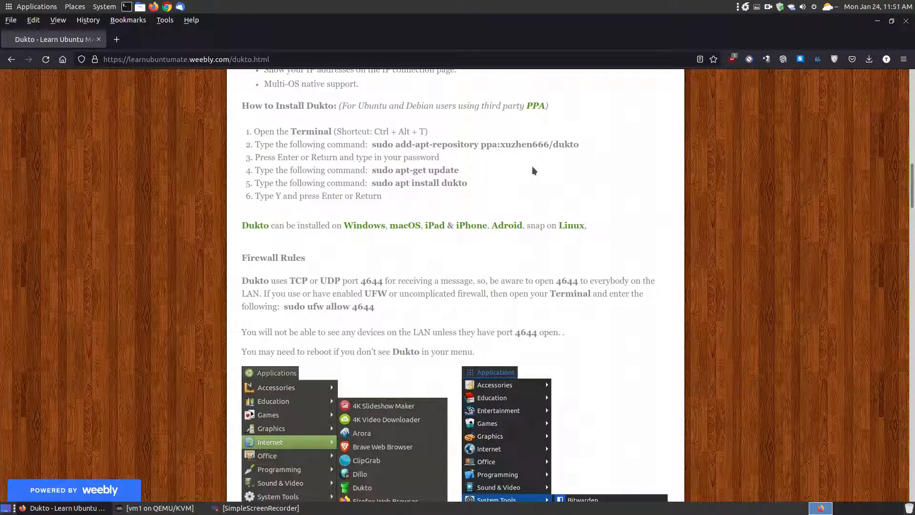
mouse_move(525, 178)
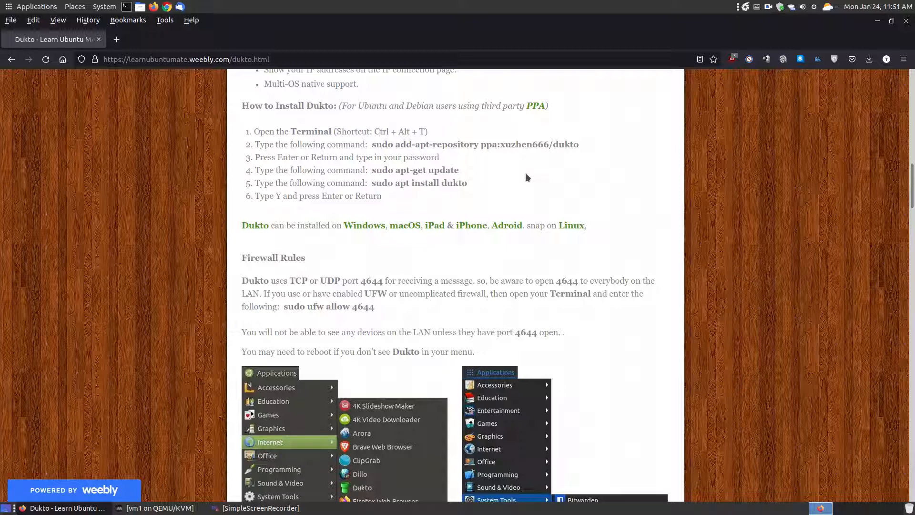
mouse_move(565, 157)
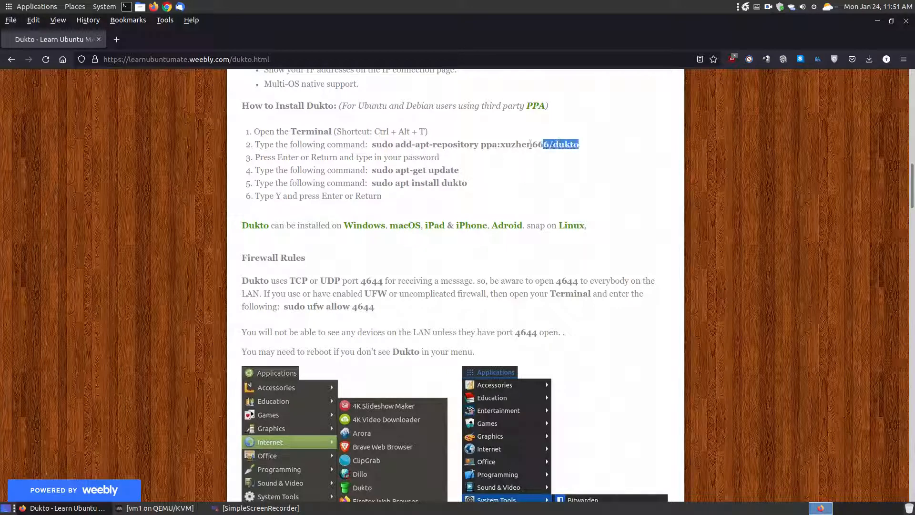
right_click(473, 144)
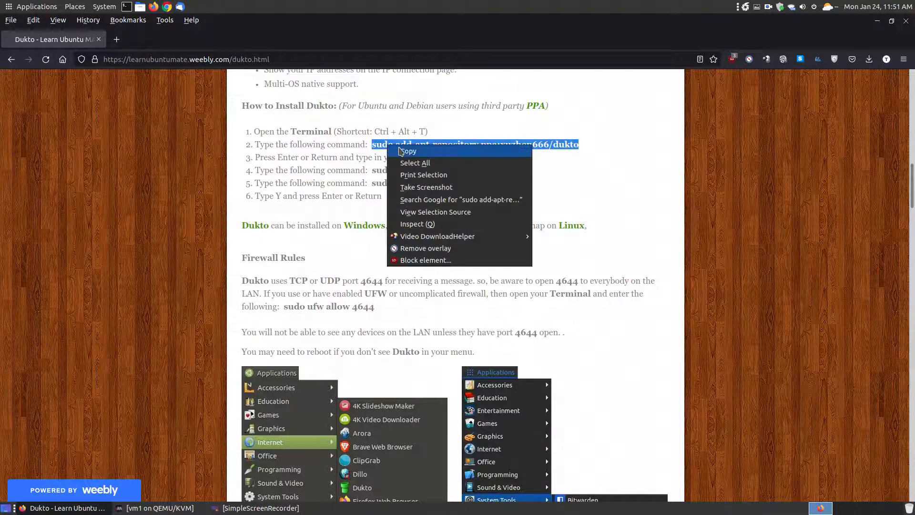
click(408, 151)
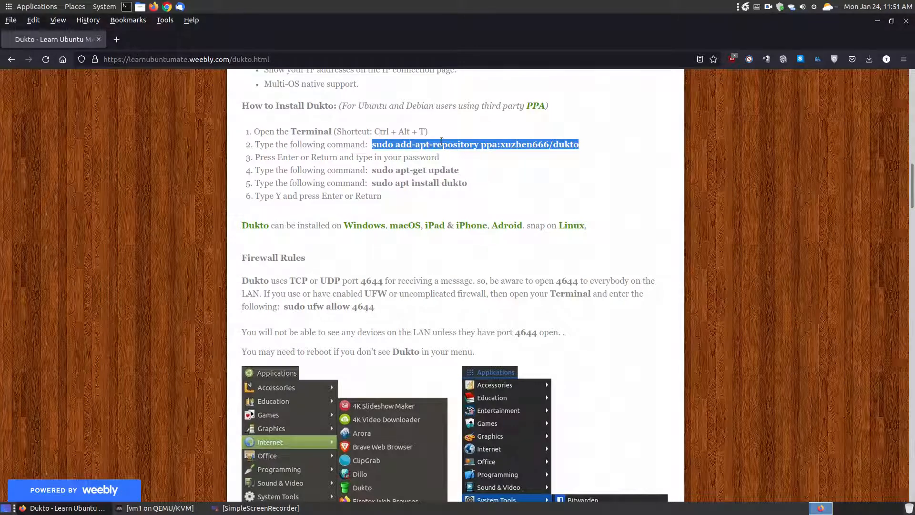
mouse_move(471, 167)
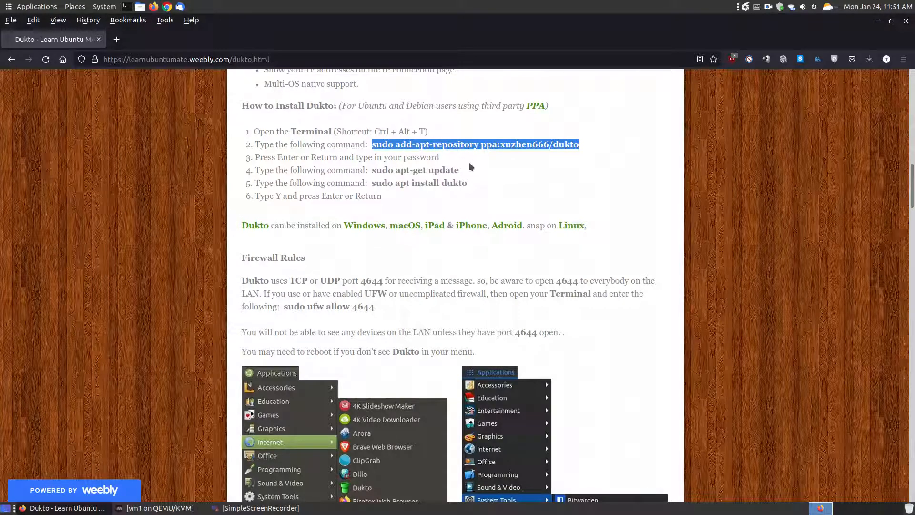
- Copy the 'sudo apt install dukto' command from the article's install steps
double_click(415, 169)
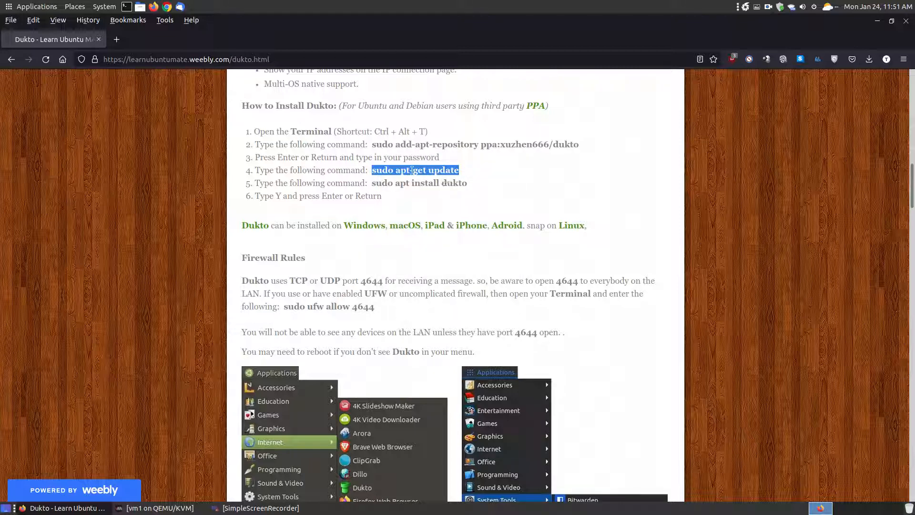
mouse_move(197, 39)
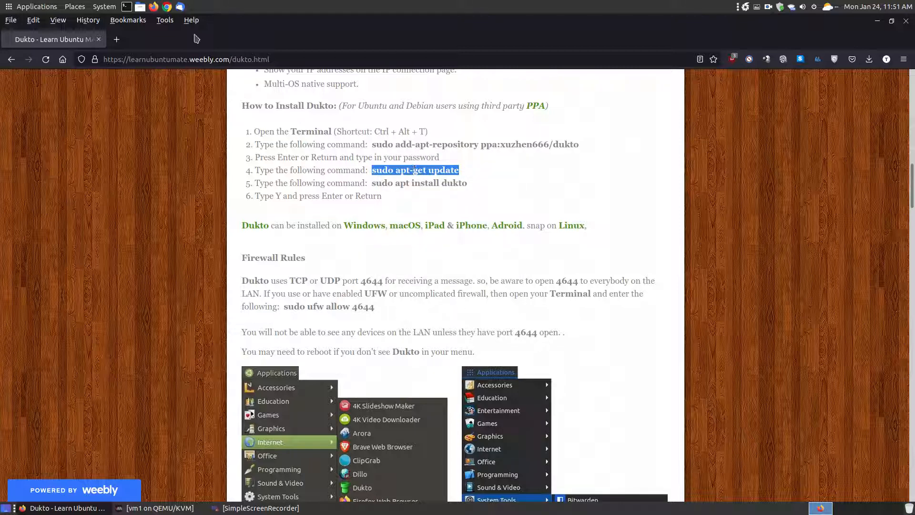
click(475, 189)
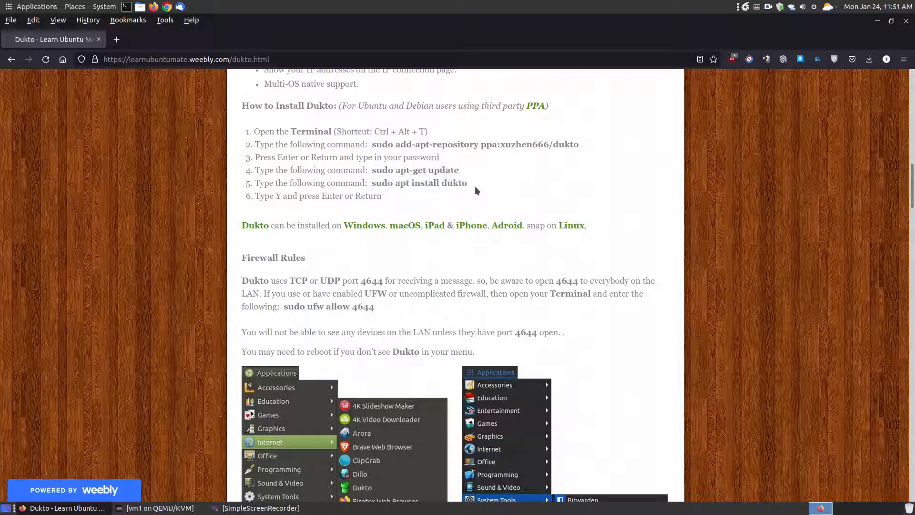
double_click(419, 183)
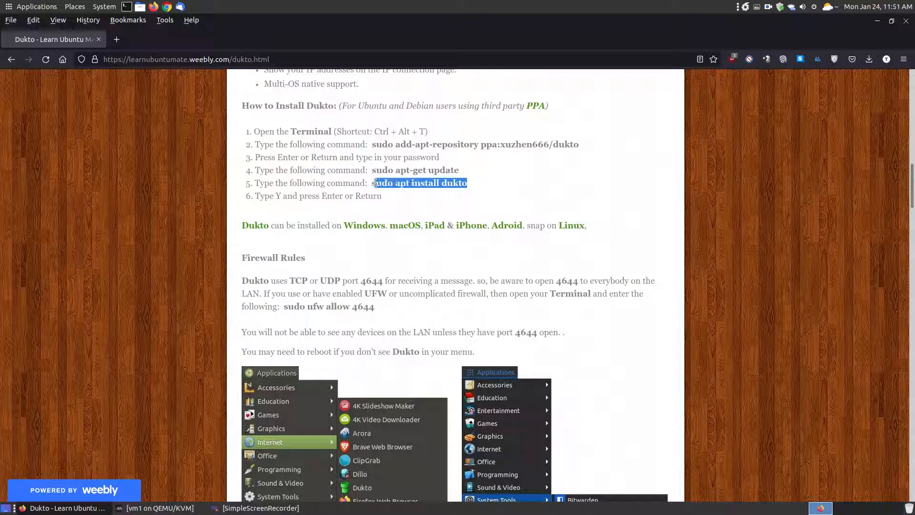
right_click(419, 182)
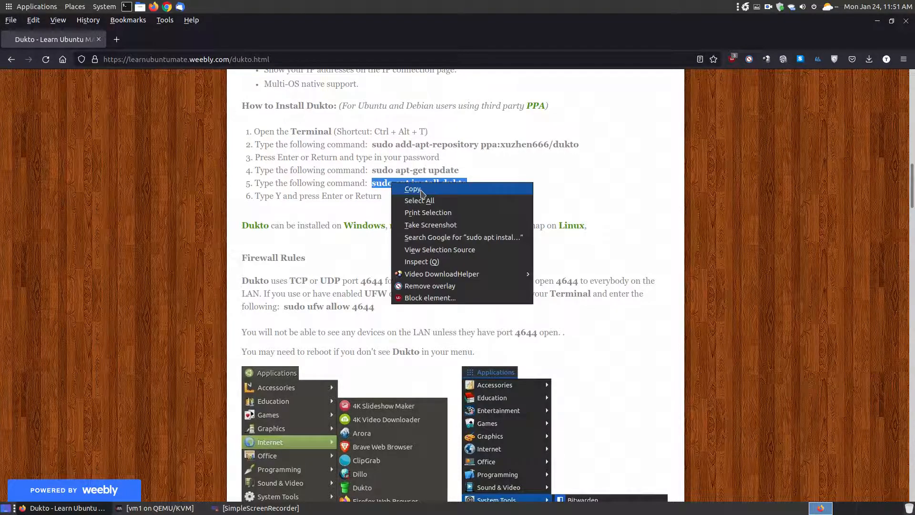
click(411, 188)
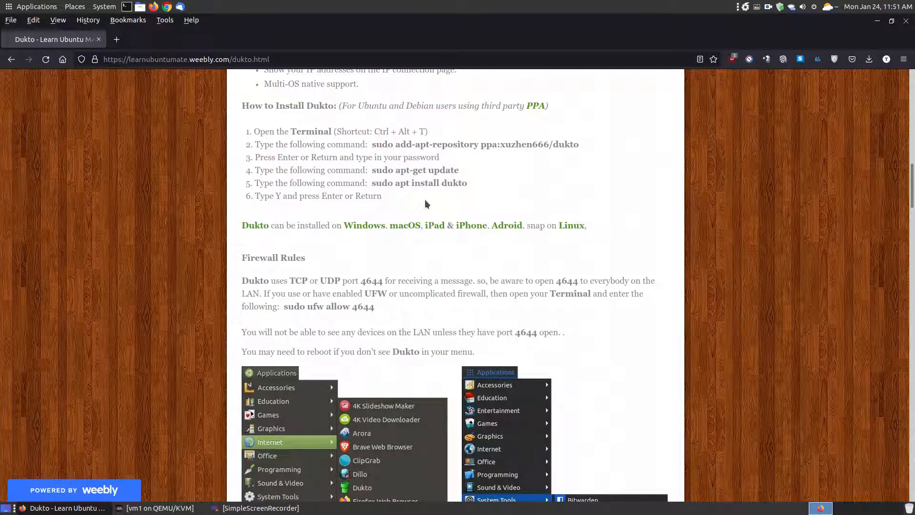
mouse_move(271, 239)
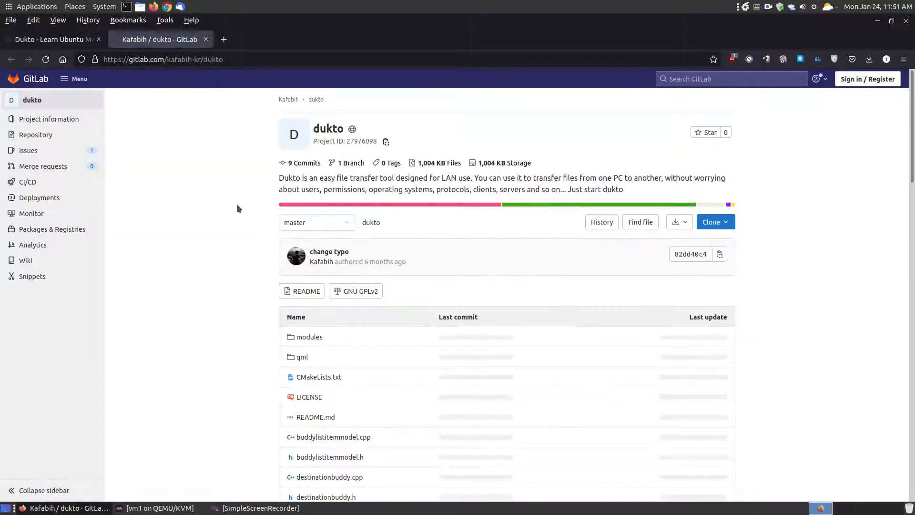
- Review the GitLab dukto README firewall rules, highlighting port 4644, then close that tab
scroll(down, 3)
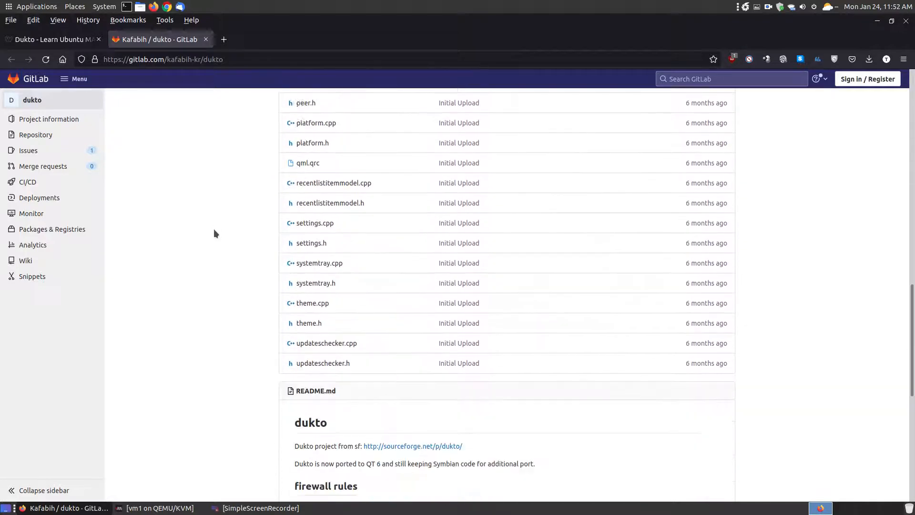
scroll(down, 3)
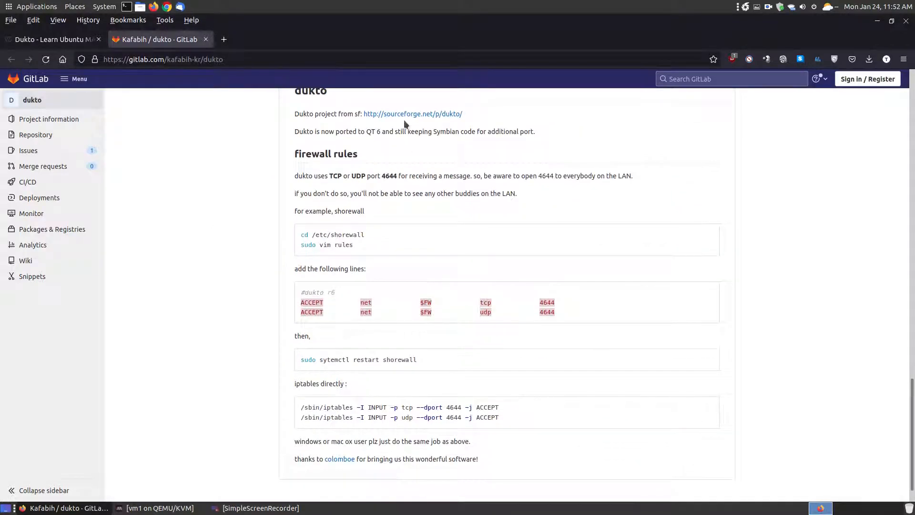
scroll(down, 3)
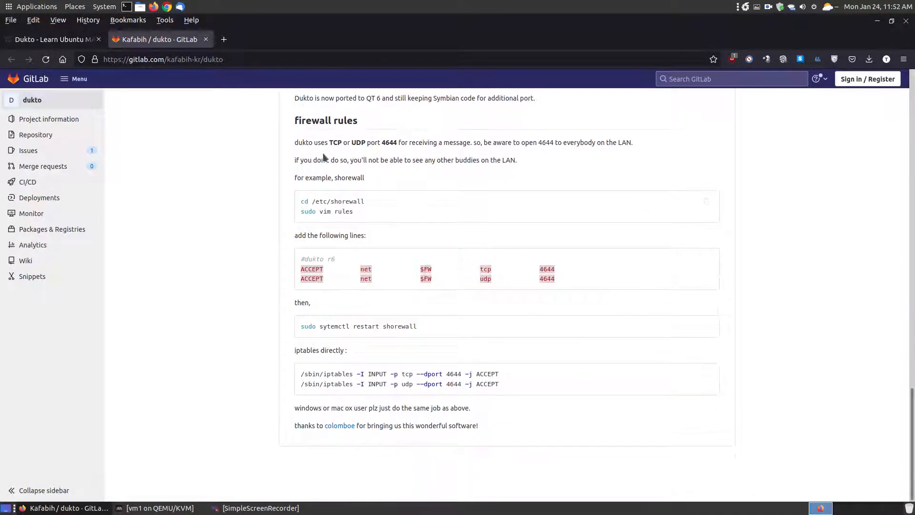
mouse_move(348, 135)
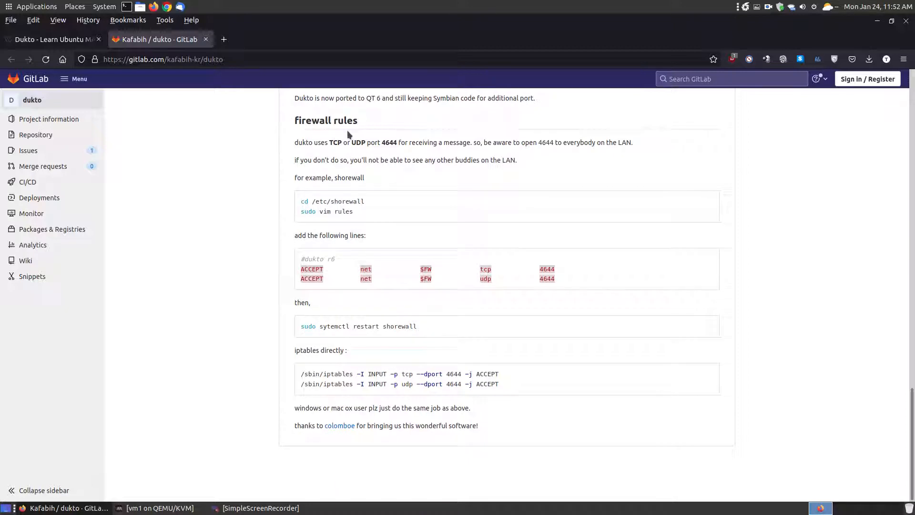
double_click(389, 143)
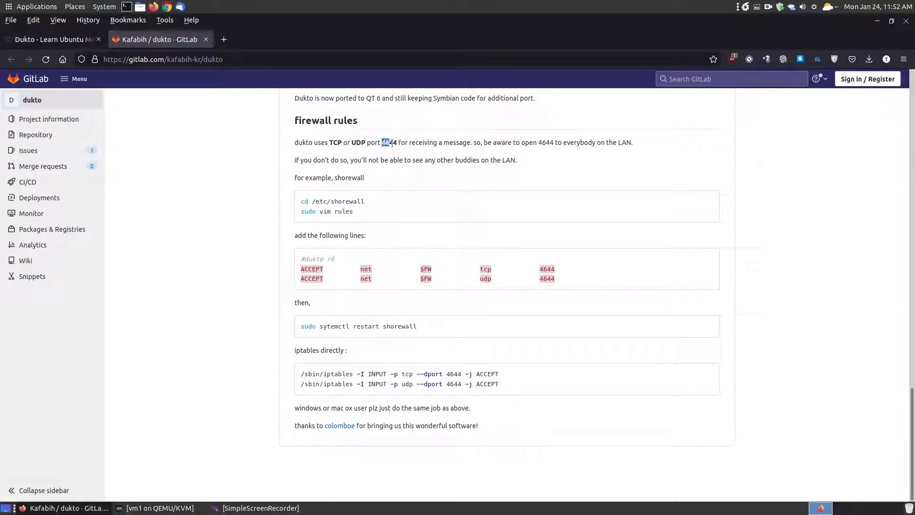
double_click(388, 142)
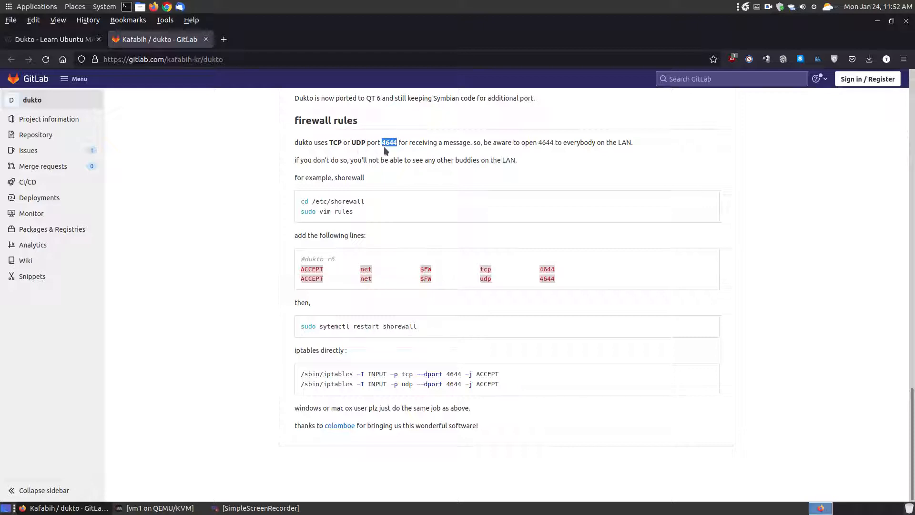
mouse_move(398, 151)
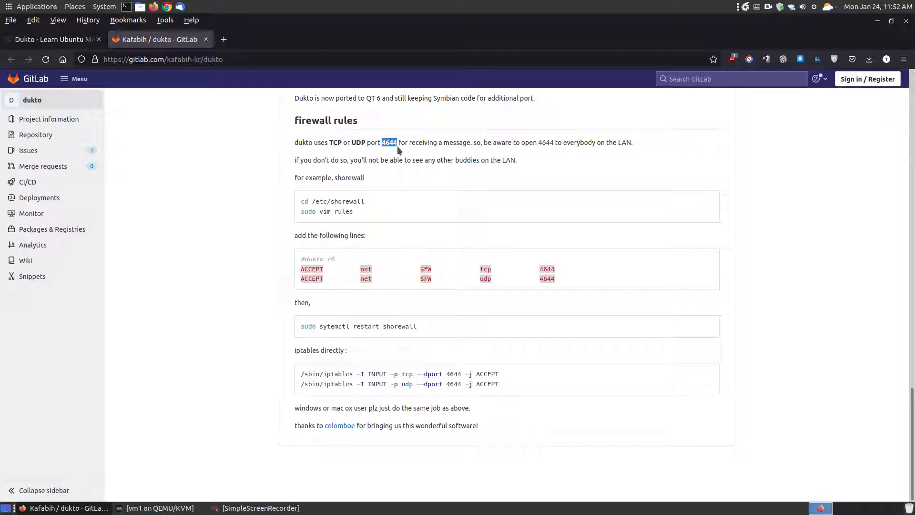
mouse_move(386, 200)
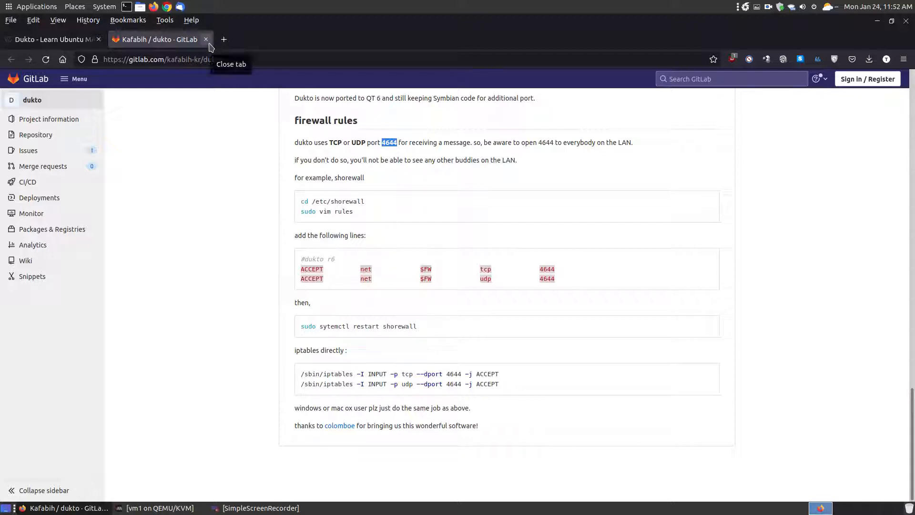
click(206, 39)
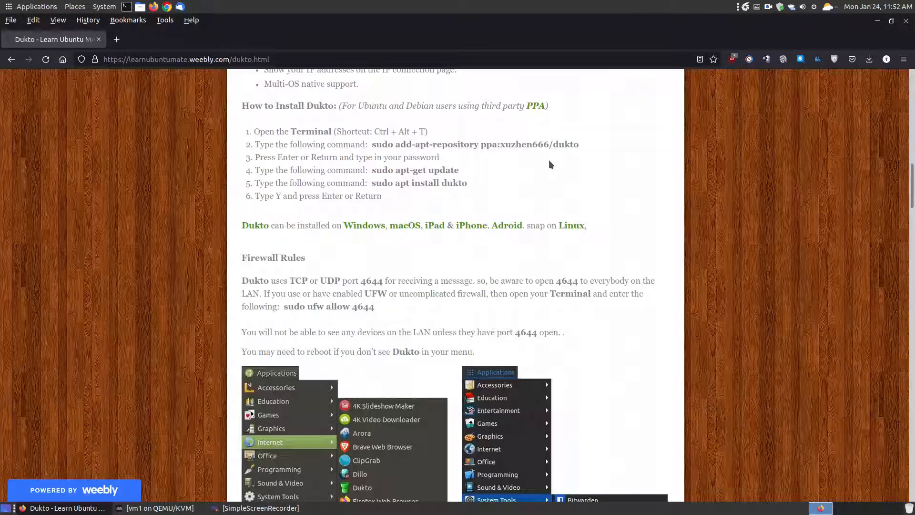
- Copy the 'sudo ufw allow 4644' command from the article
scroll(down, 3)
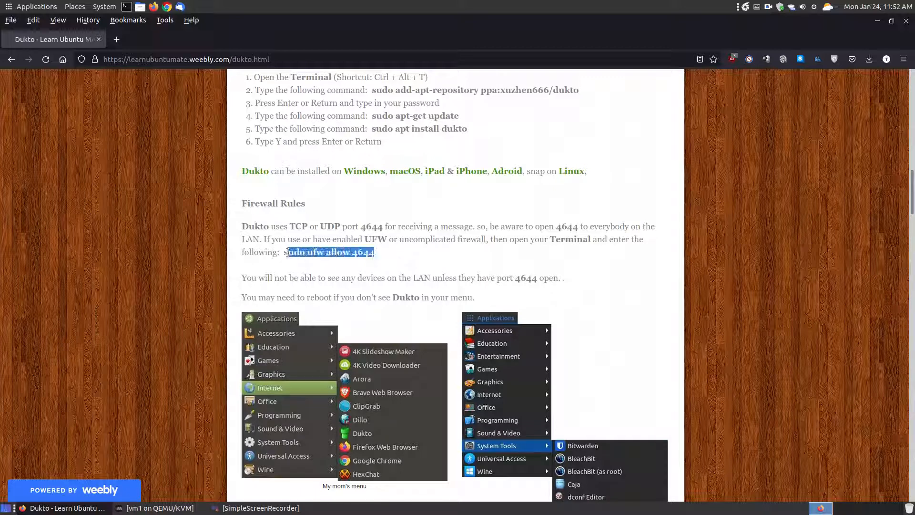
right_click(330, 252)
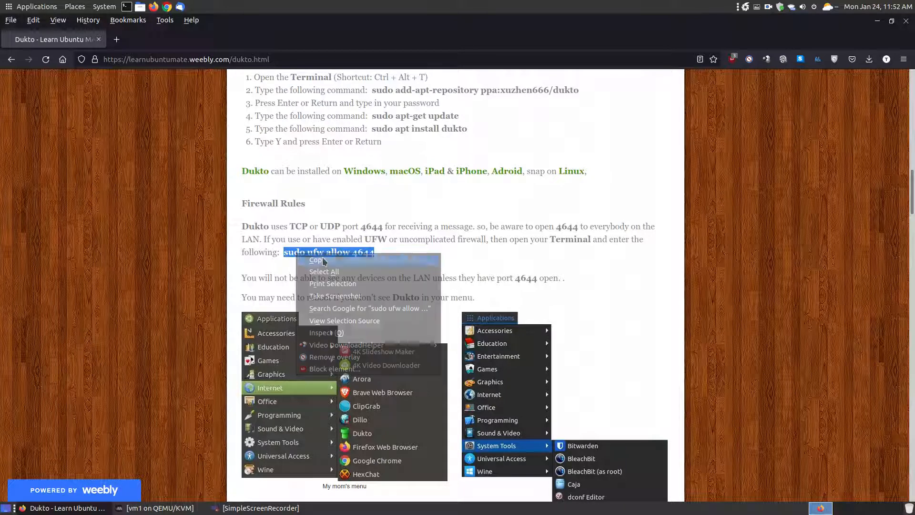
click(303, 267)
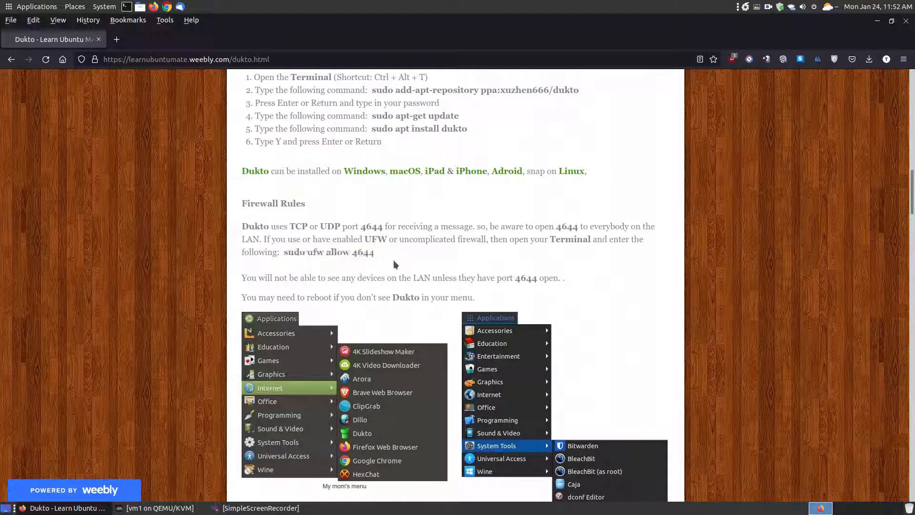
scroll(down, 3)
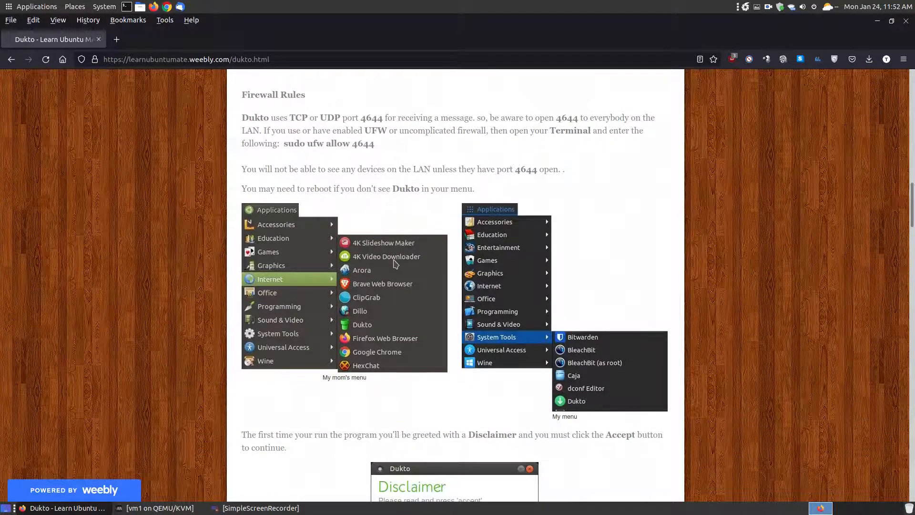
scroll(down, 3)
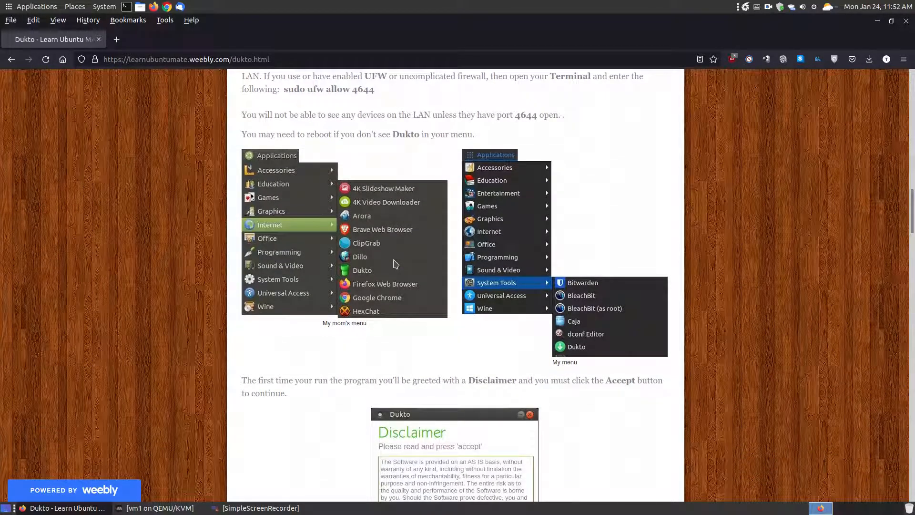
scroll(down, 3)
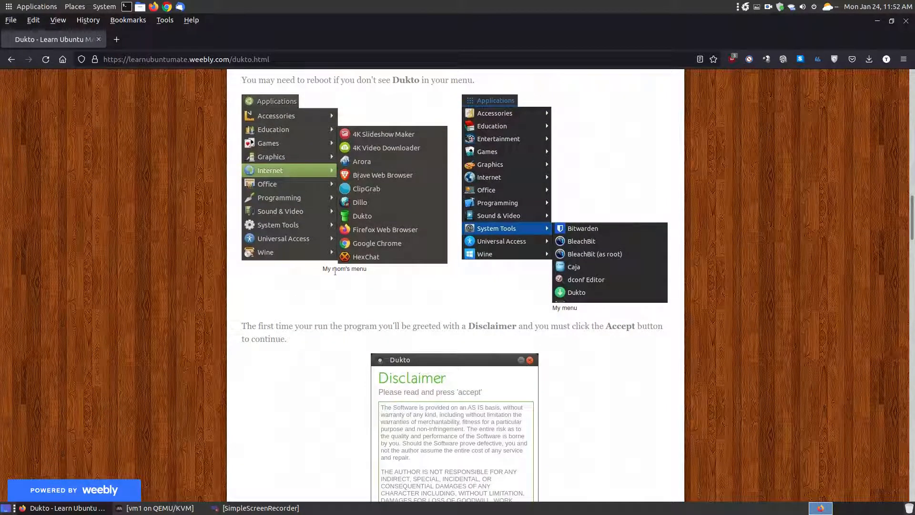
scroll(down, 3)
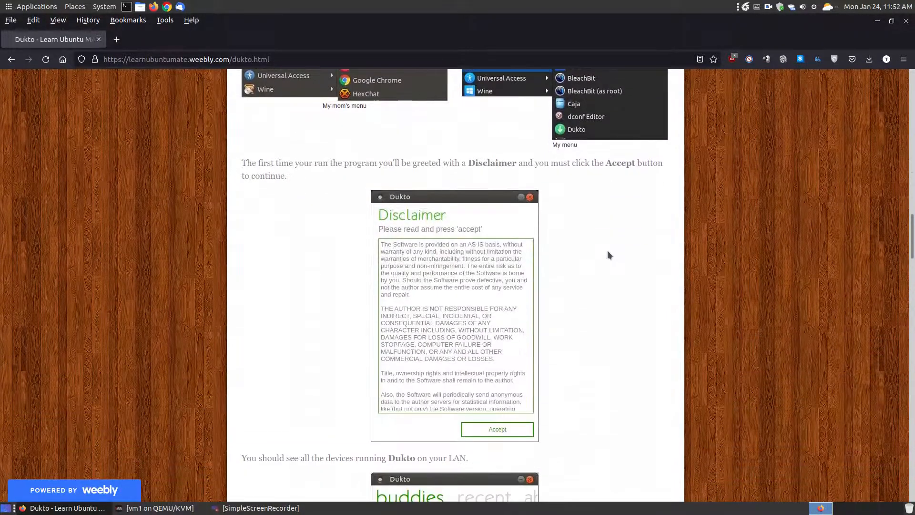
scroll(down, 3)
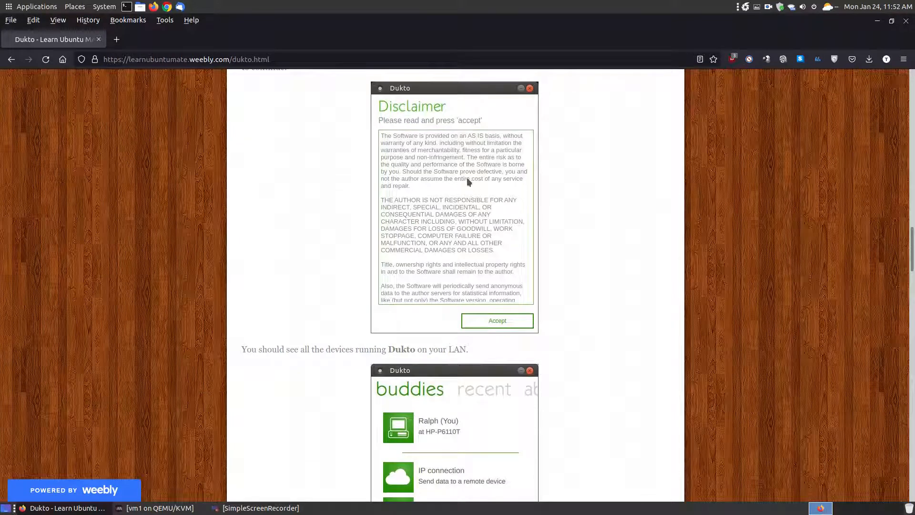
scroll(down, 3)
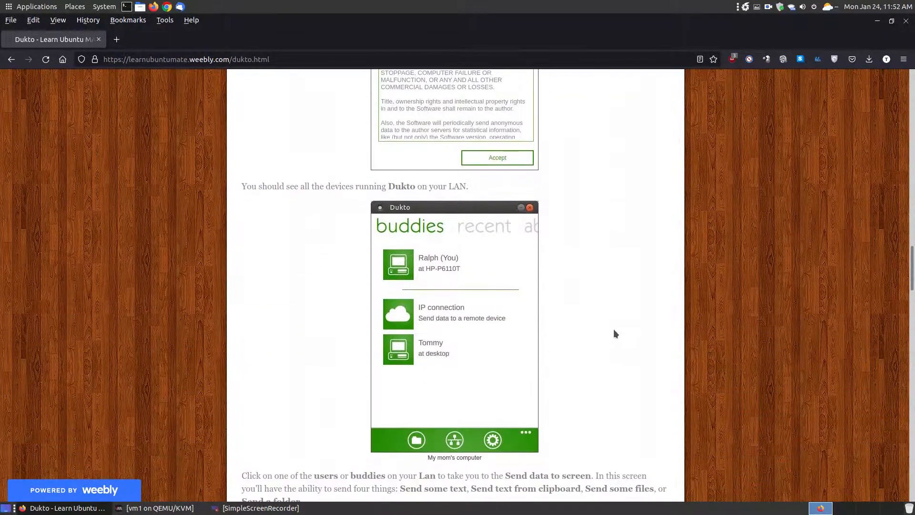
scroll(down, 3)
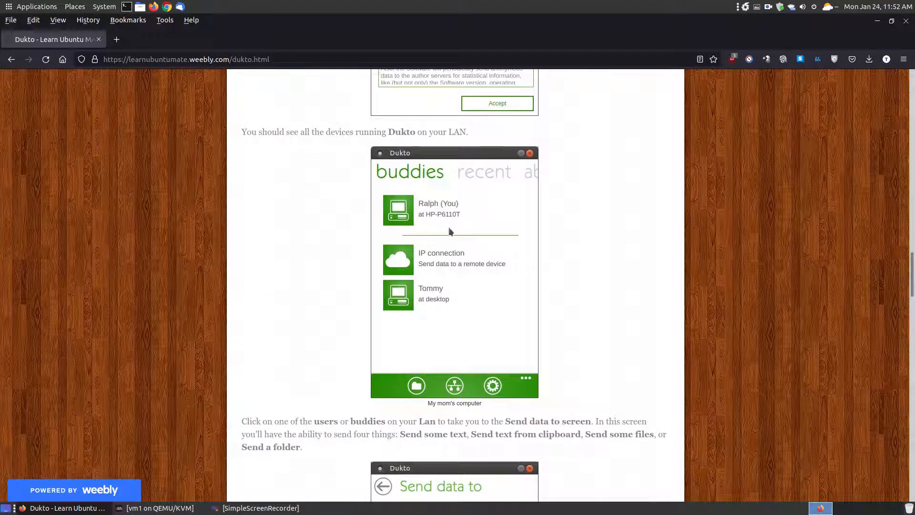
mouse_move(439, 300)
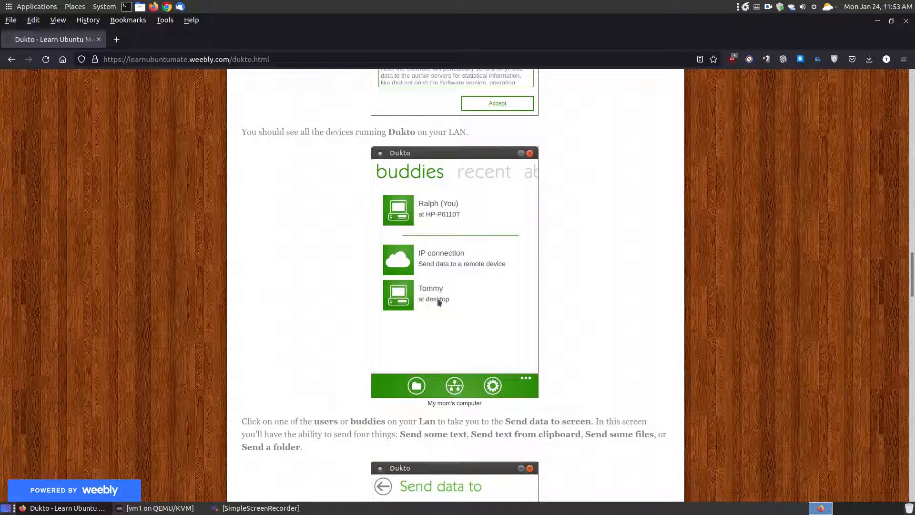
scroll(down, 3)
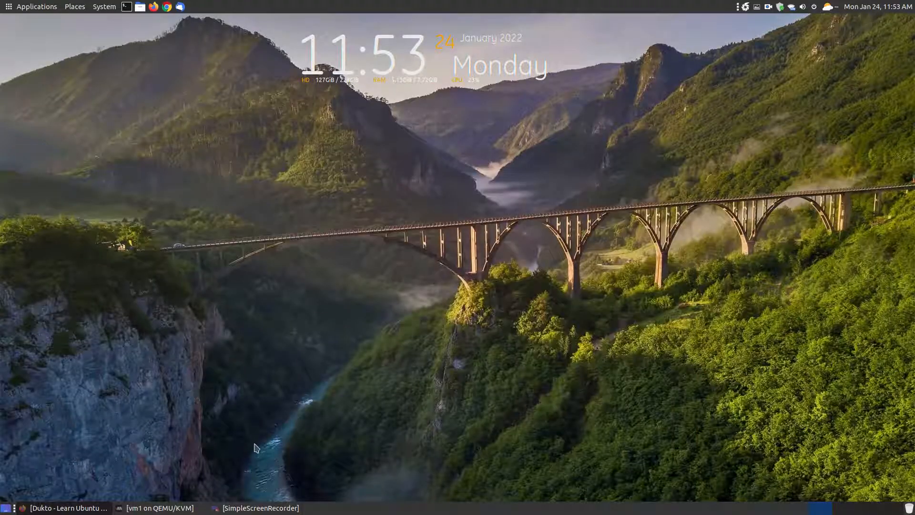
- Show the vm1 Linux Lite window and launch Dukto from Menu > Internet
click(154, 507)
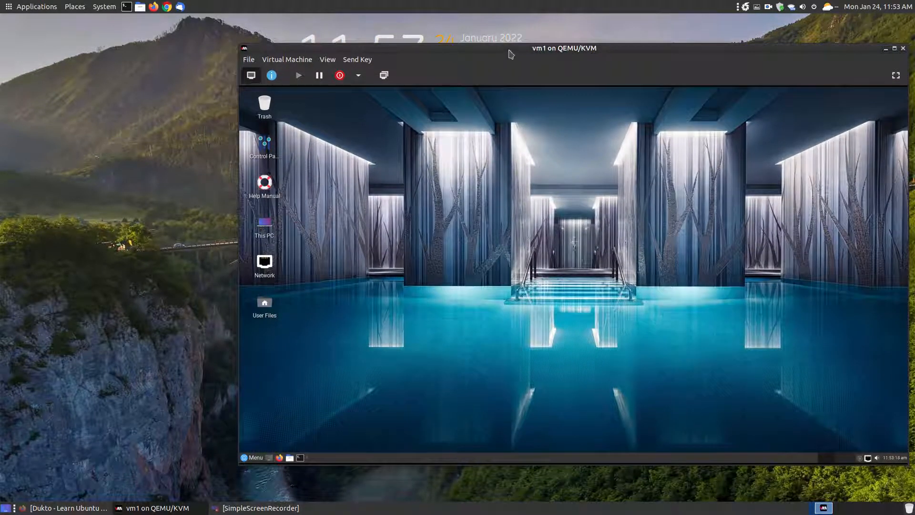
mouse_move(245, 466)
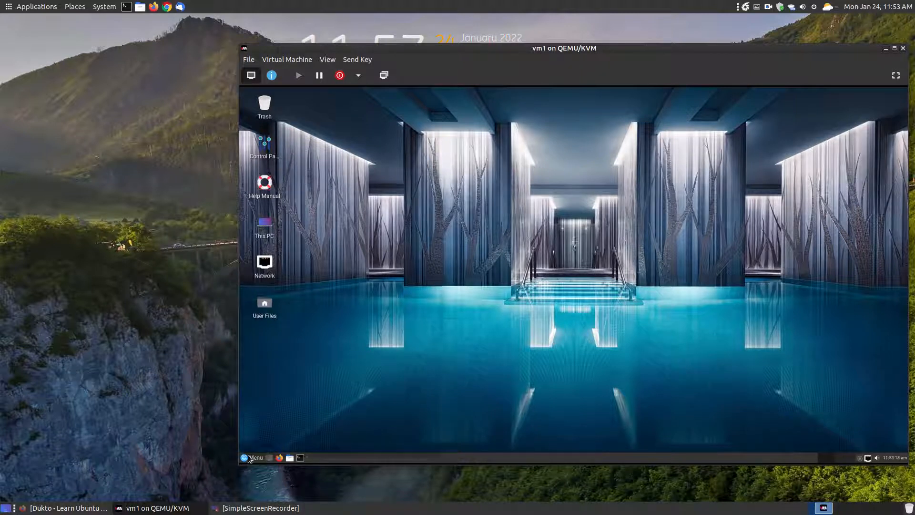
click(252, 457)
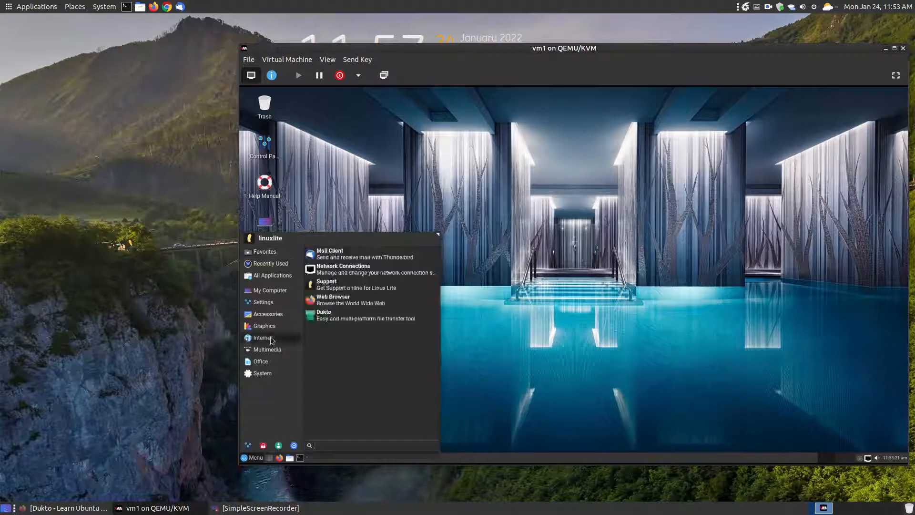
mouse_move(350, 318)
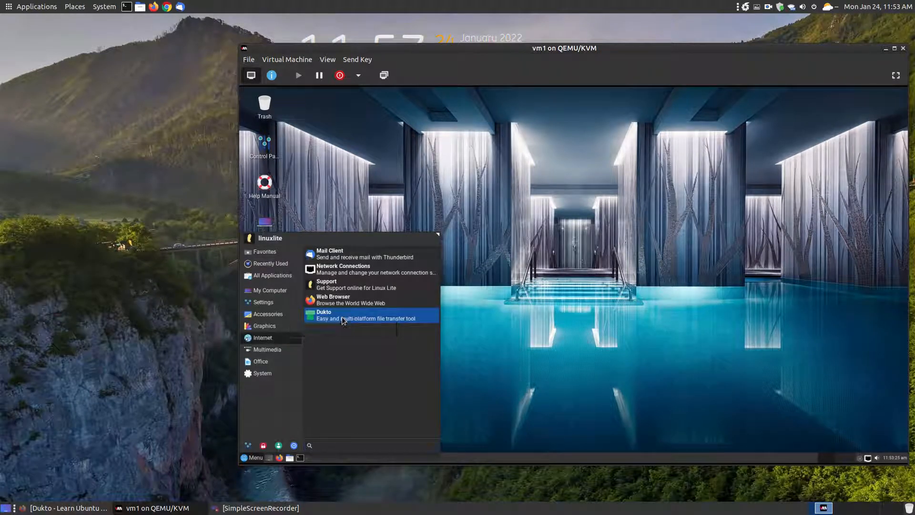
click(324, 314)
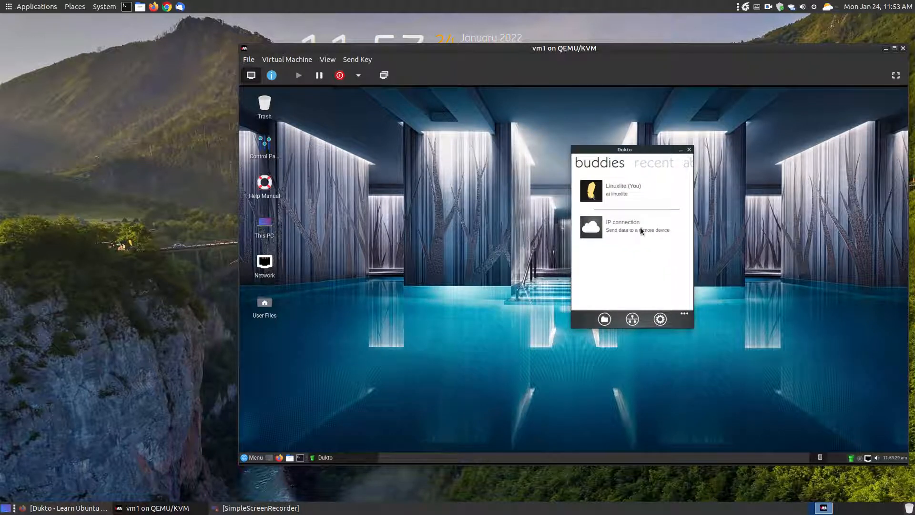
mouse_move(306, 135)
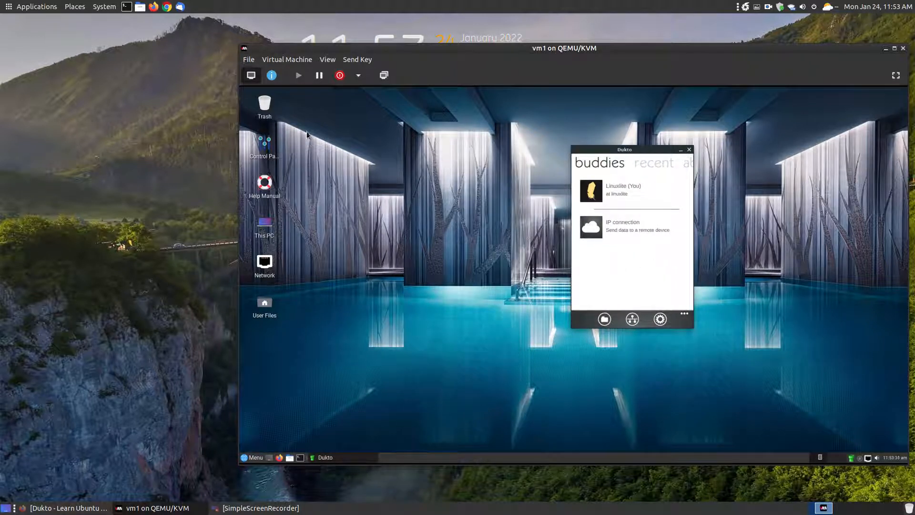
click(35, 6)
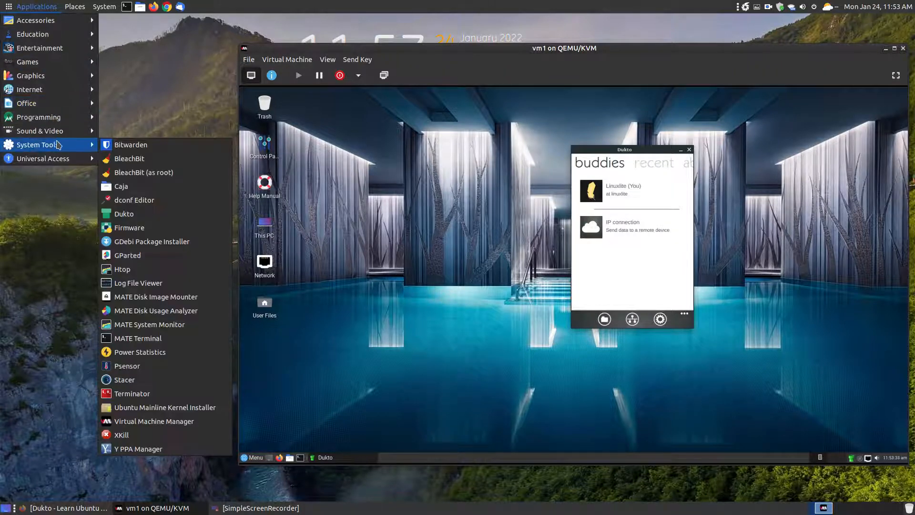
click(133, 216)
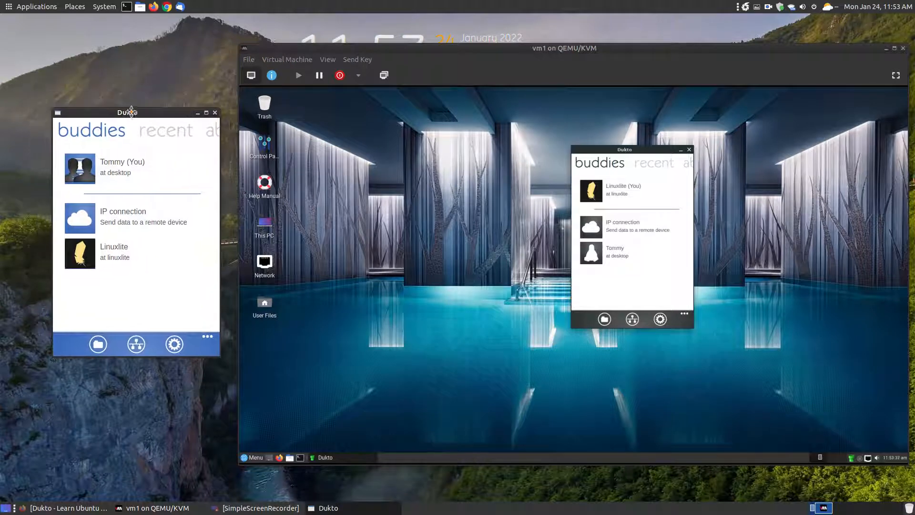
mouse_move(660, 211)
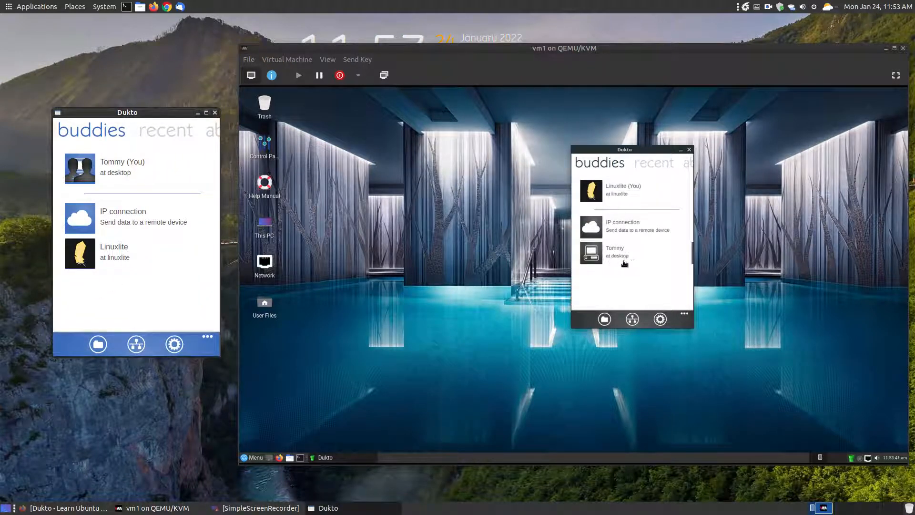
mouse_move(263, 178)
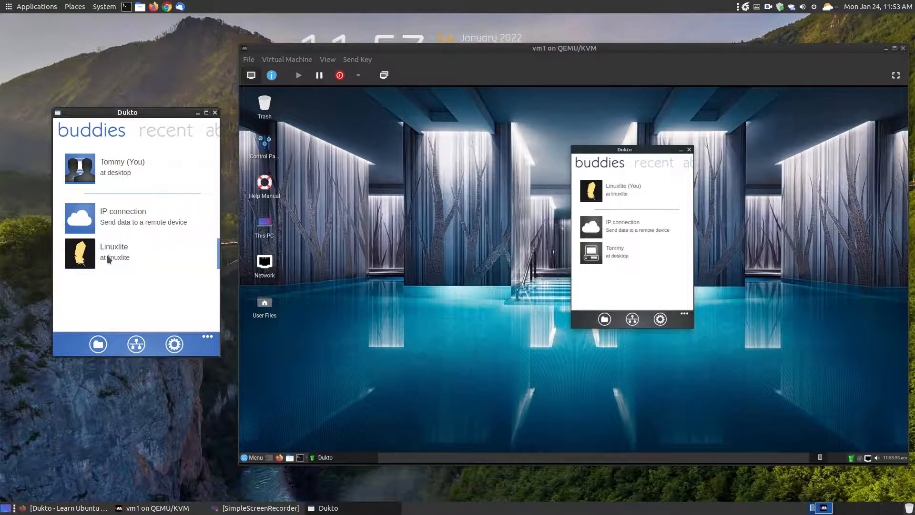
- Send 'hello' as text to Linuxlite, then view the received snippet in the VM
click(114, 252)
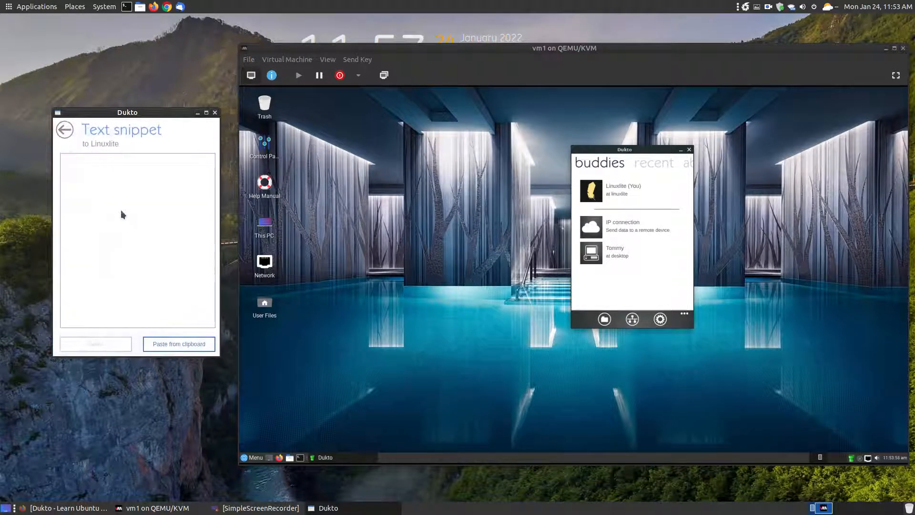
text(he)
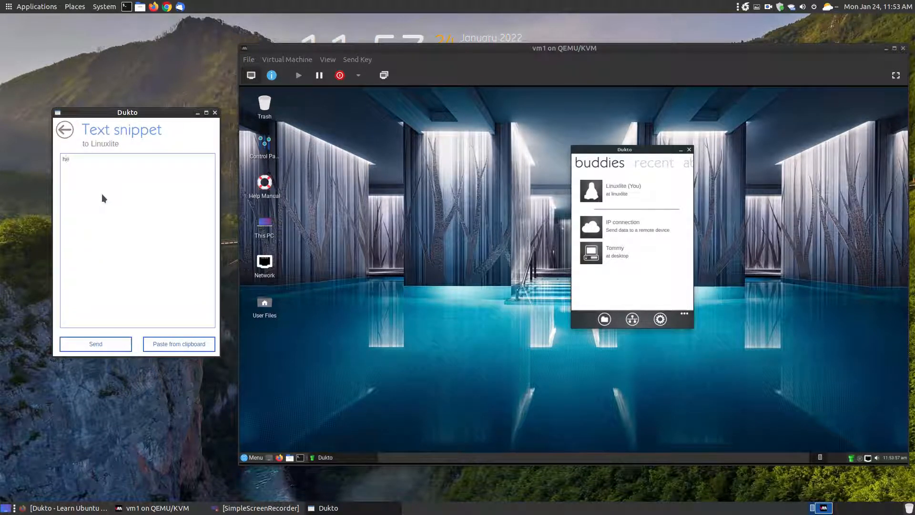
text(llo)
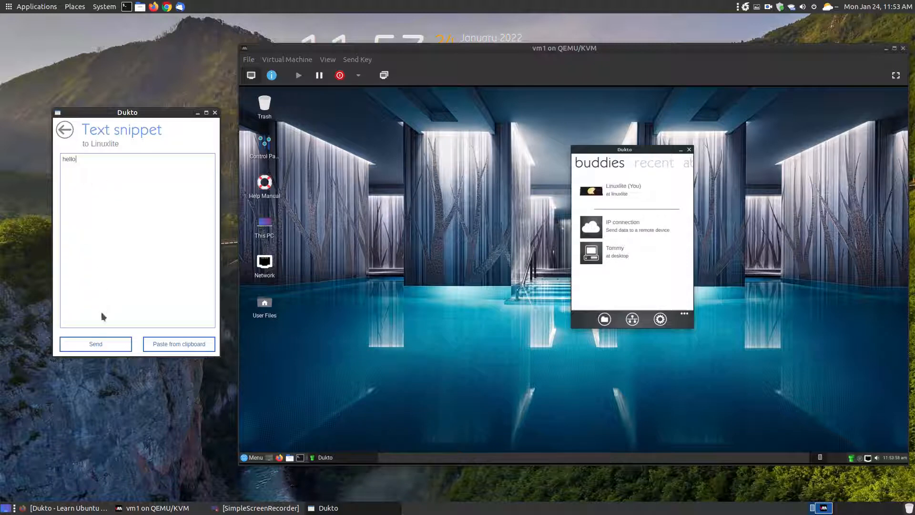
click(96, 344)
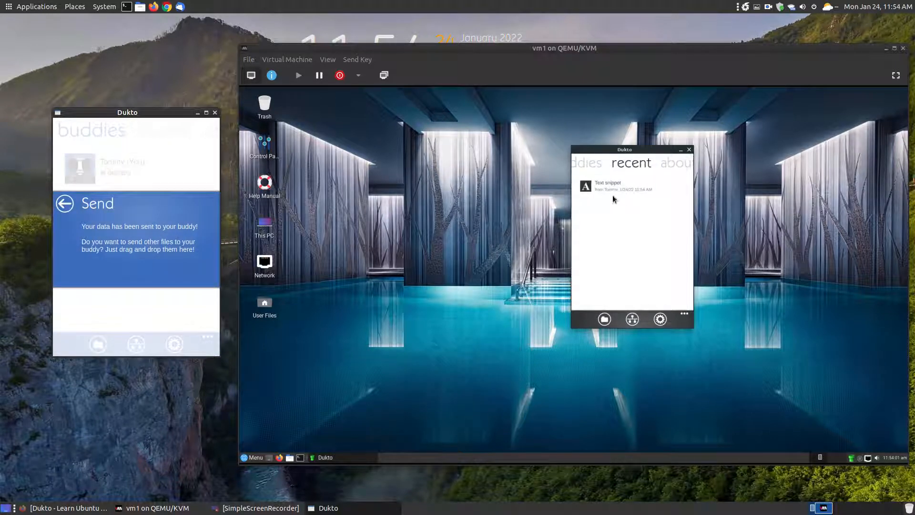
click(607, 186)
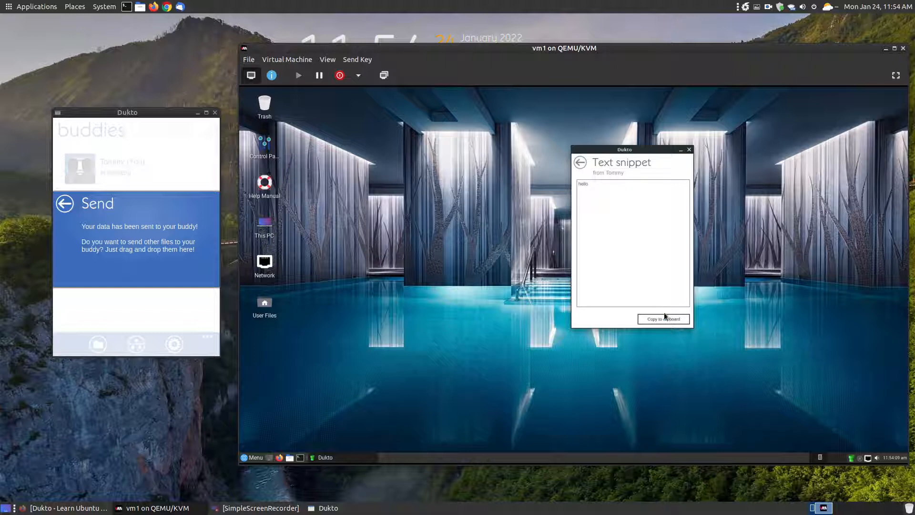
click(580, 162)
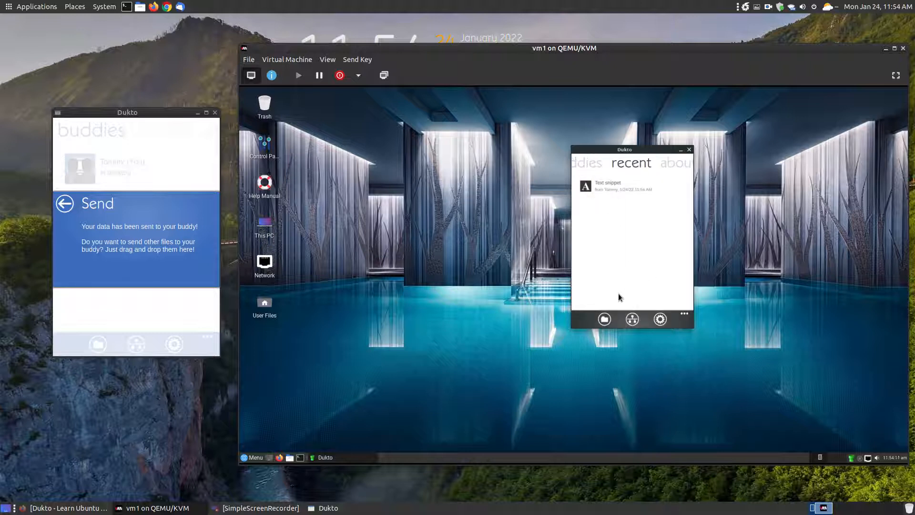
- Send a 'hello' text snippet from the VM's Dukto to Tommy
click(596, 163)
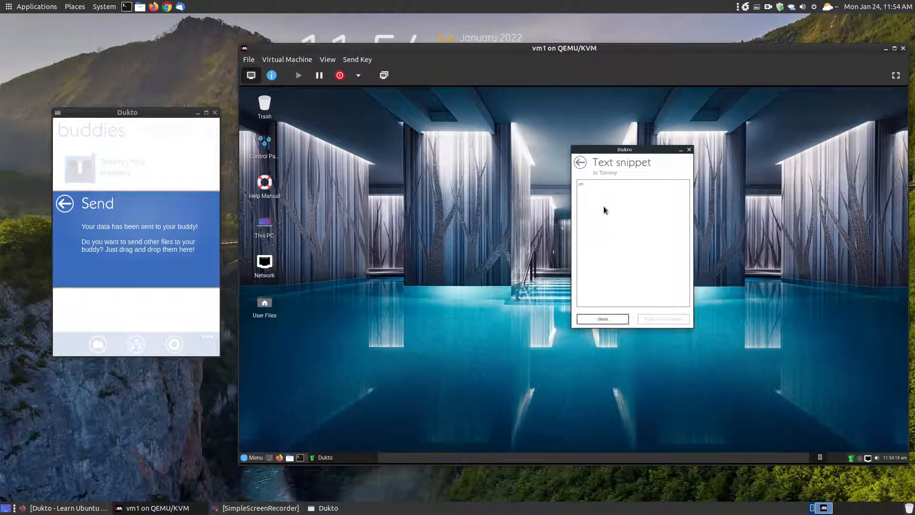
text(hello)
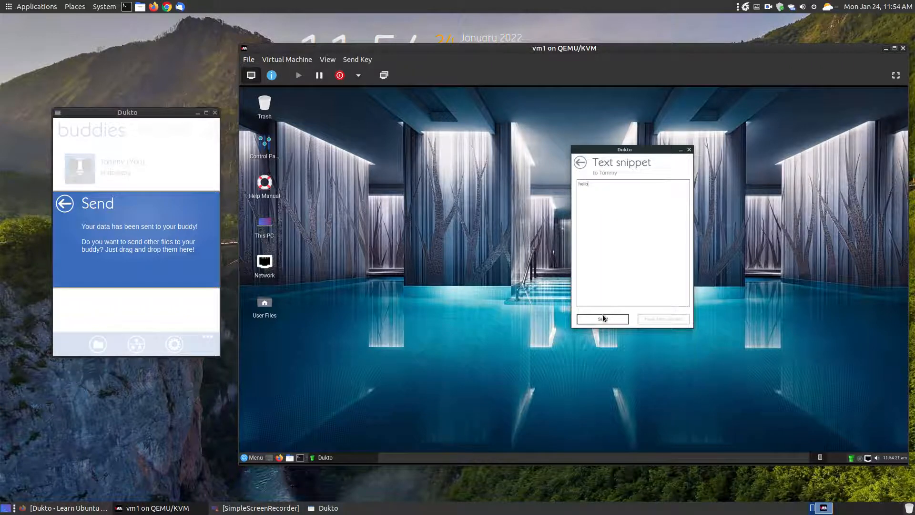
click(601, 319)
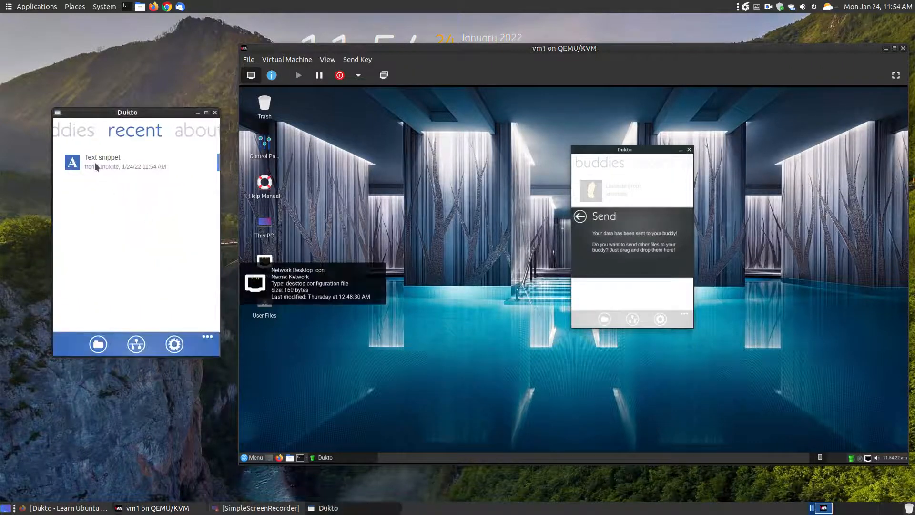
click(102, 162)
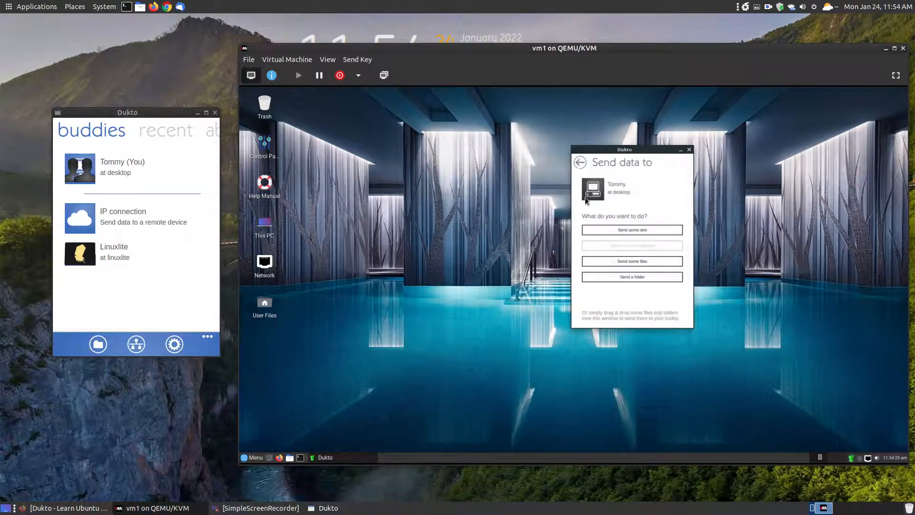
- Return the VM's Dukto from the Send data to page to its buddies list
click(580, 162)
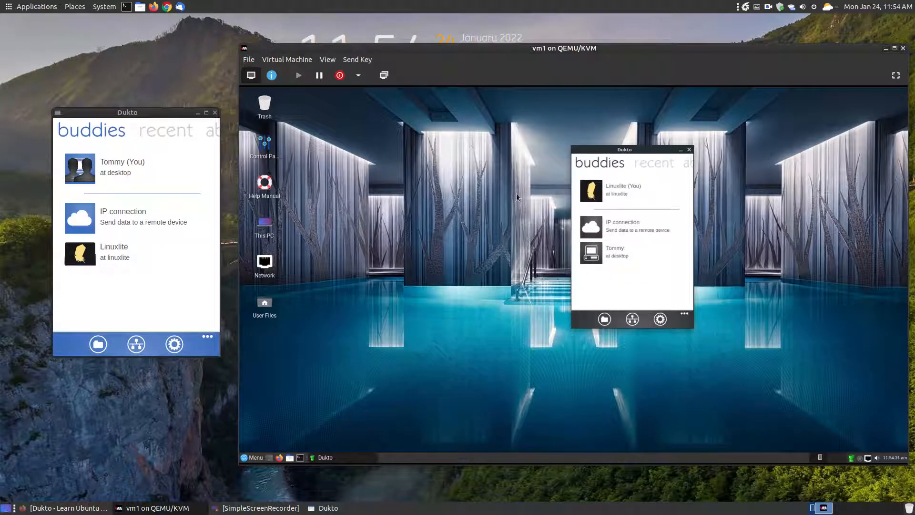
mouse_move(657, 180)
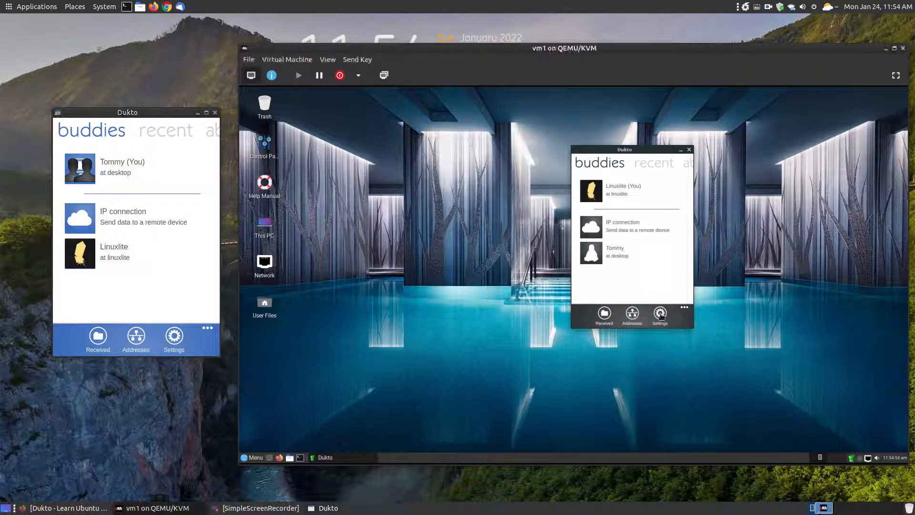
click(659, 313)
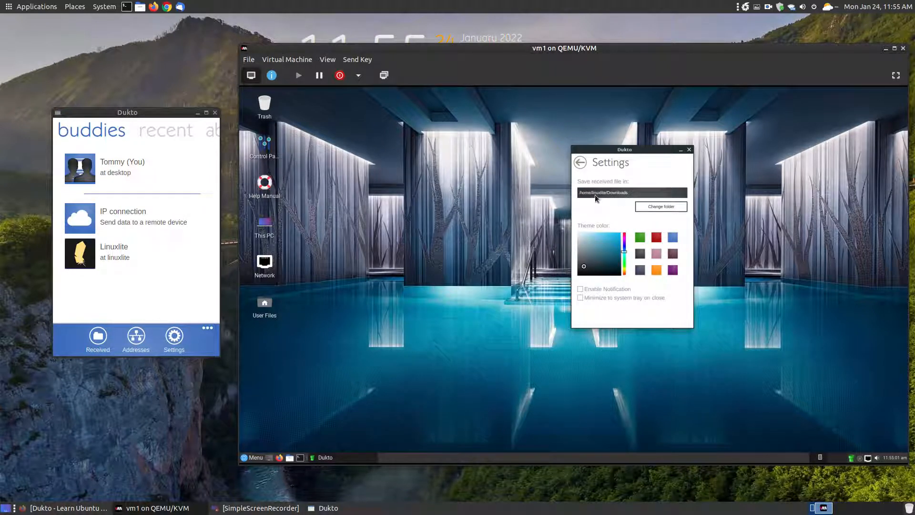
mouse_move(661, 207)
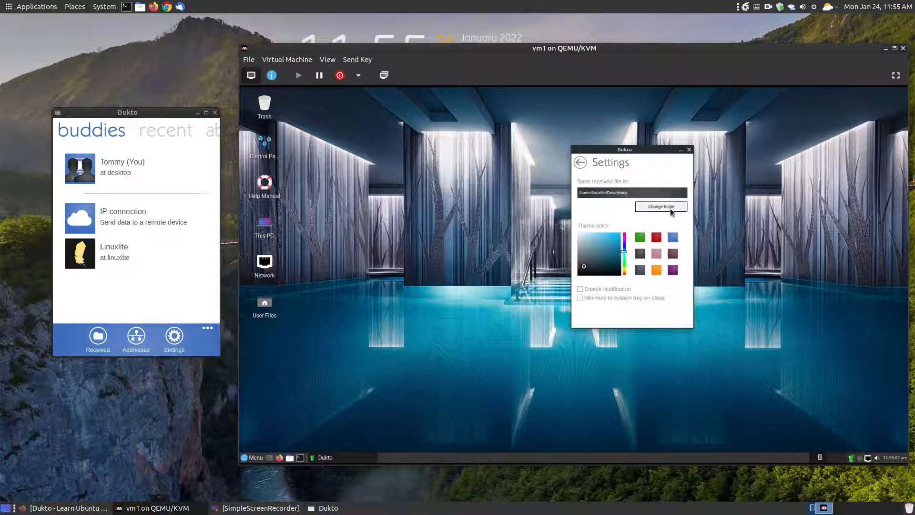
mouse_move(598, 226)
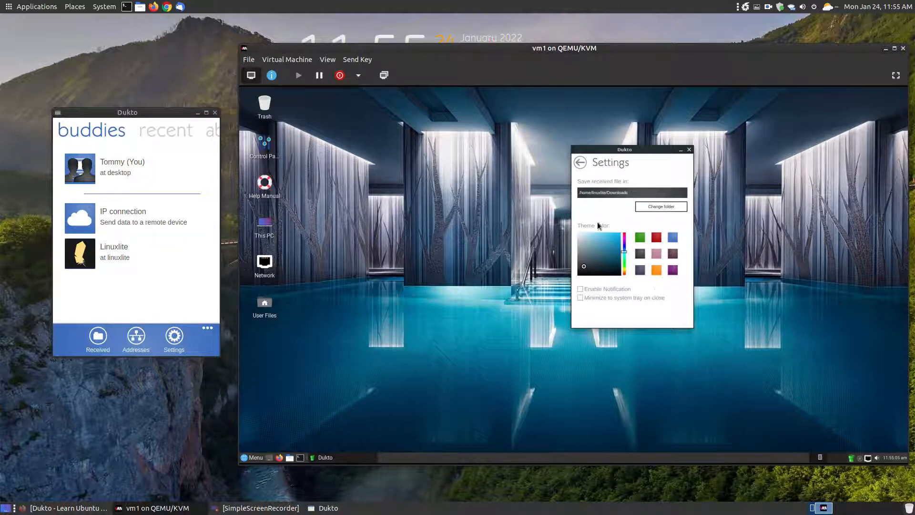
mouse_move(660, 159)
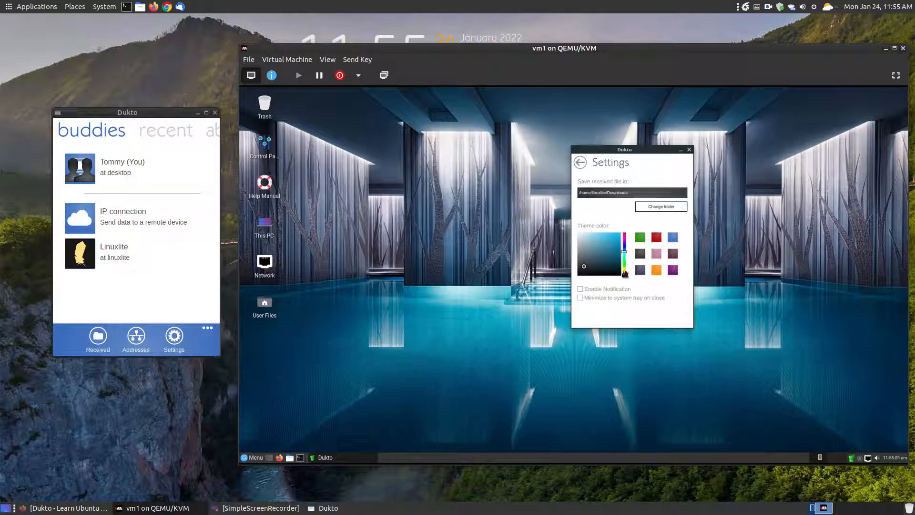
mouse_move(601, 294)
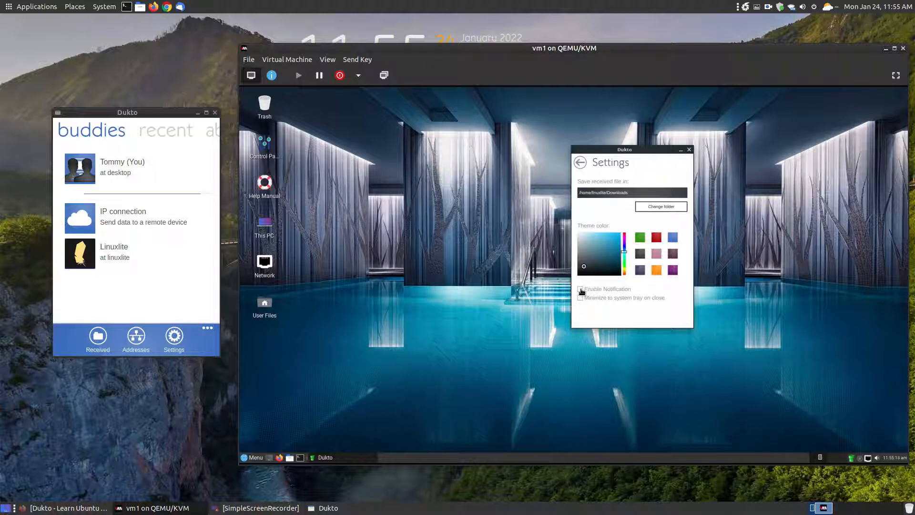
click(580, 288)
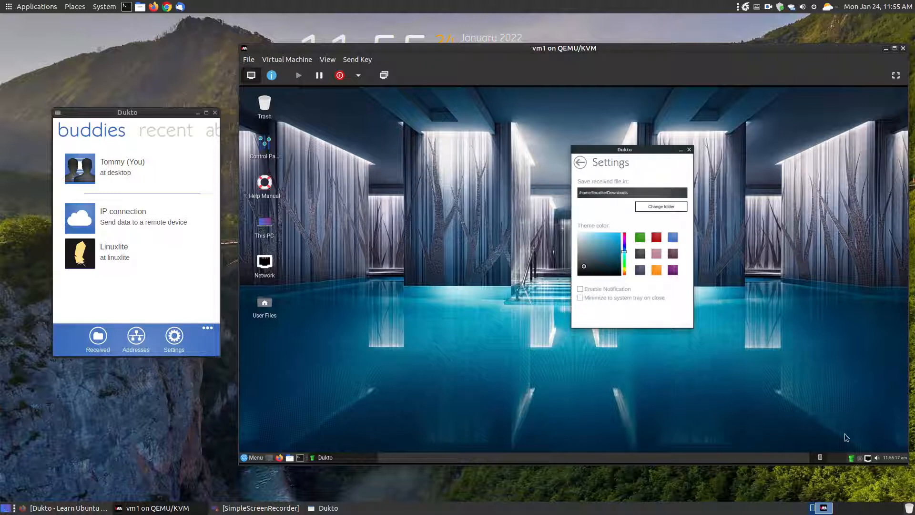
mouse_move(834, 402)
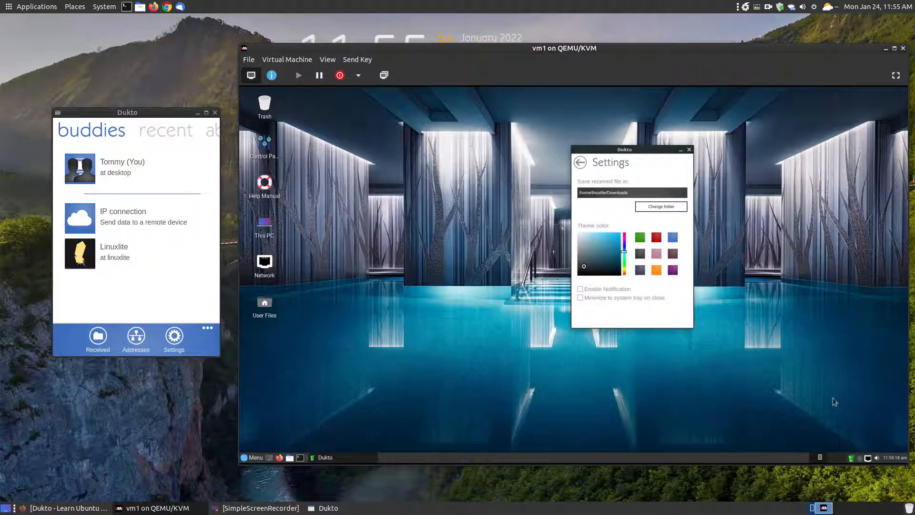
mouse_move(586, 311)
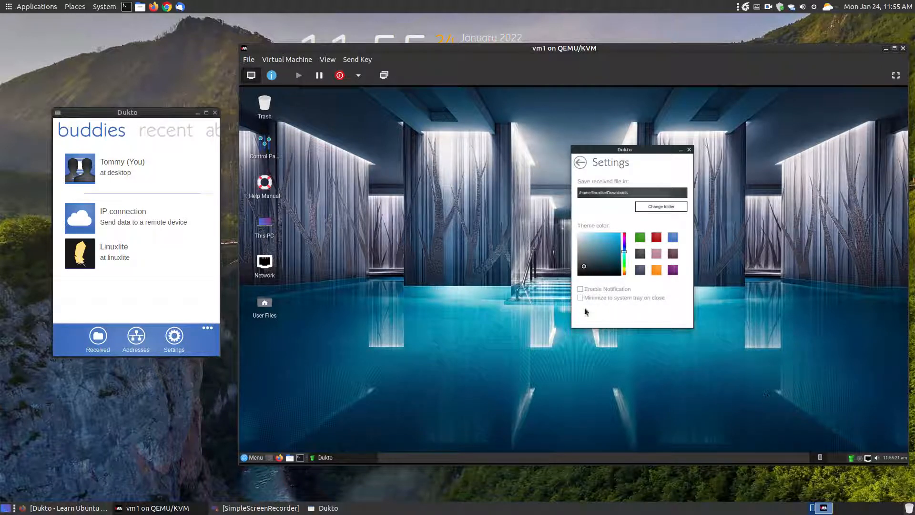
mouse_move(582, 305)
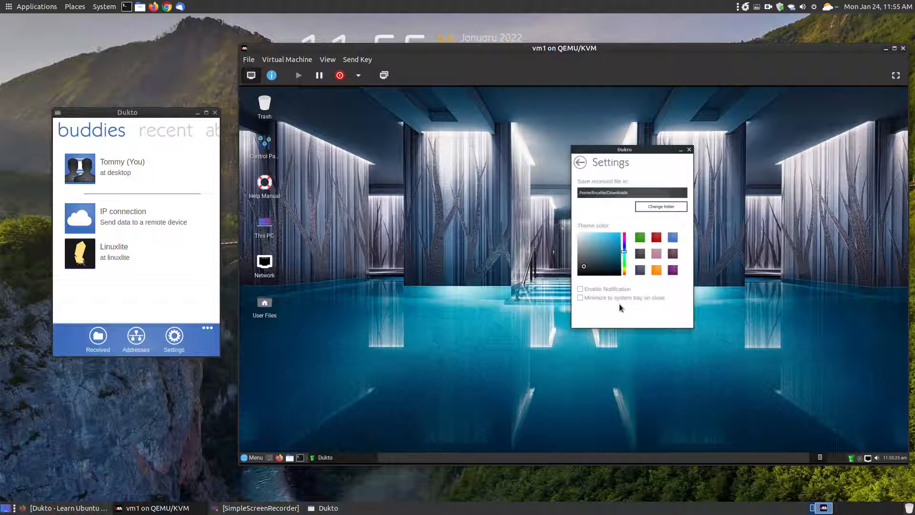
click(579, 162)
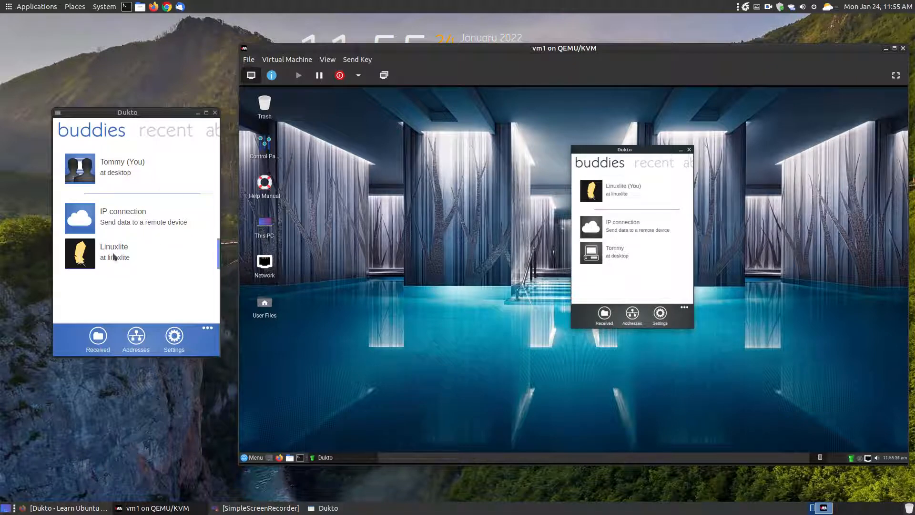
- Send clamtk-mate.py.zip from Downloads to Linuxlite through Send some files
click(114, 253)
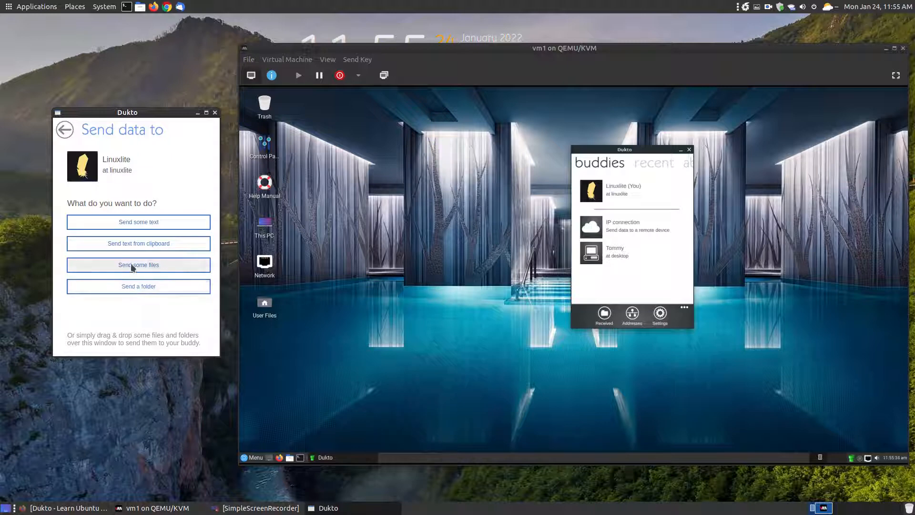
click(138, 264)
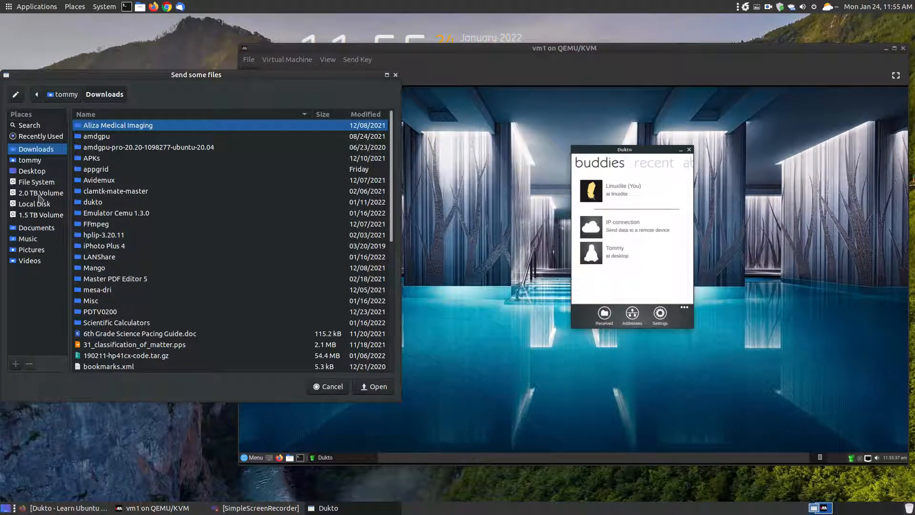
scroll(down, 3)
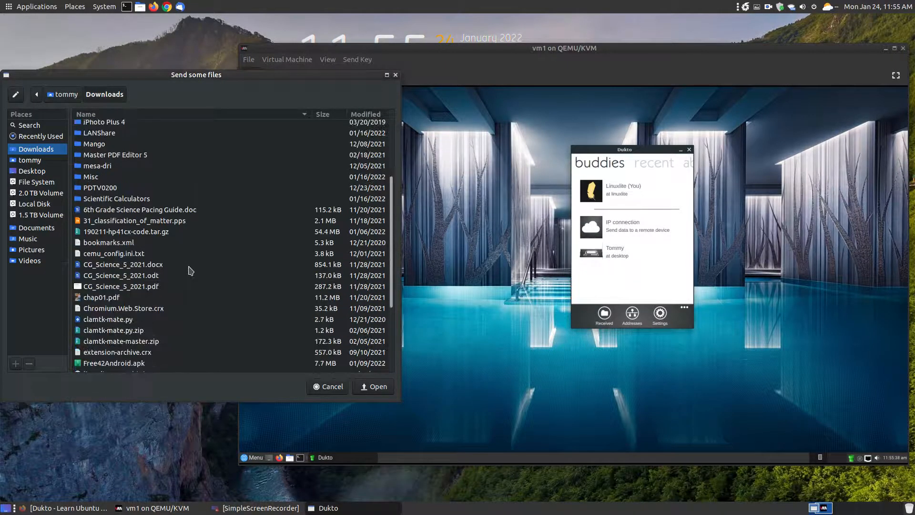
scroll(down, 3)
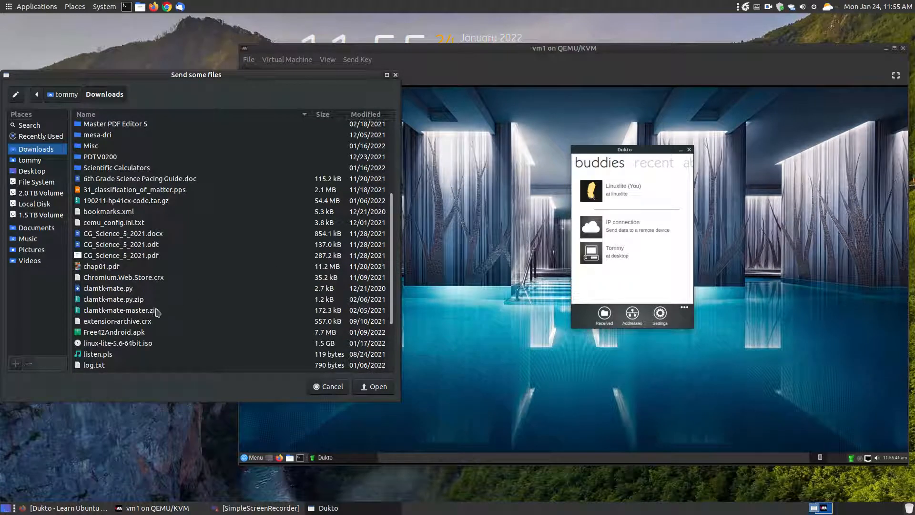
click(113, 299)
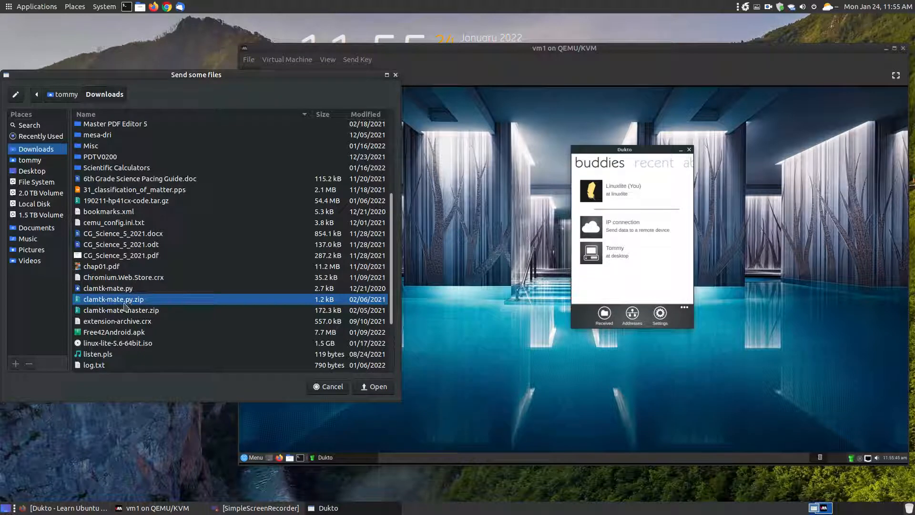
mouse_move(377, 387)
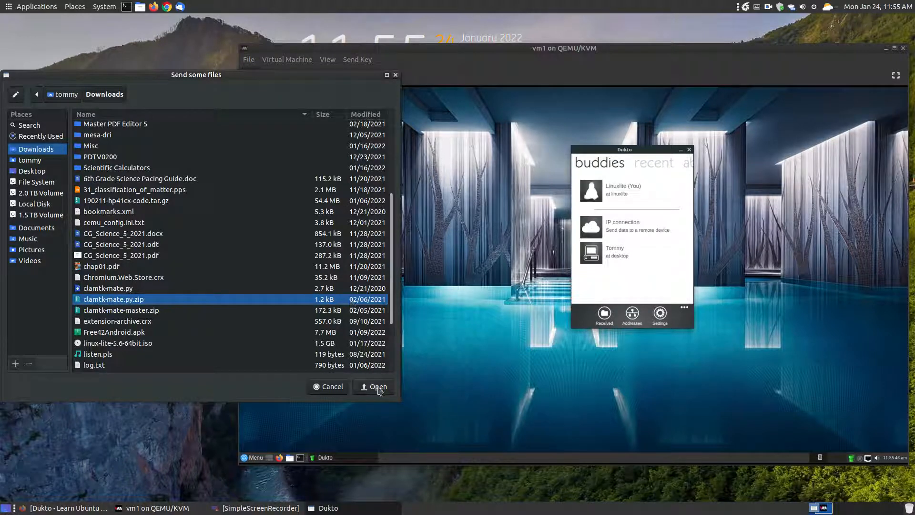
click(377, 386)
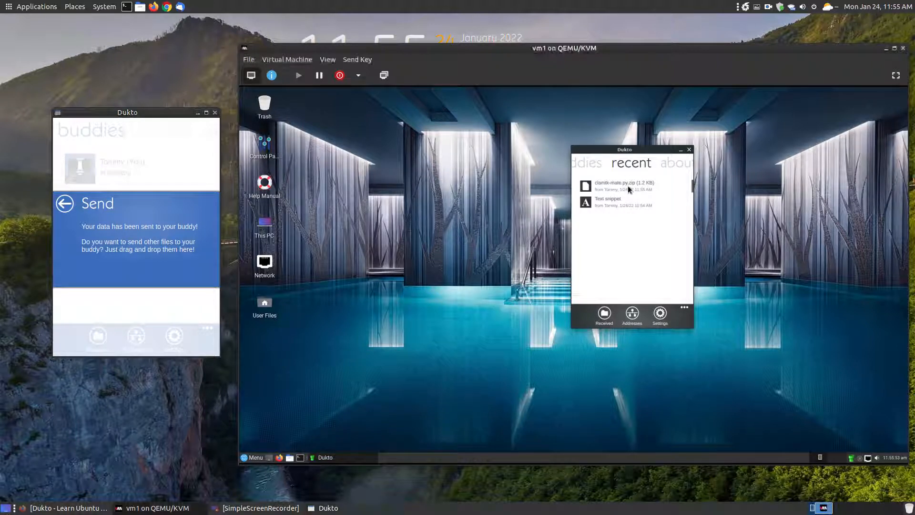
- Open the received clamtk-mate.py.zip from the VM's recent transfers list
double_click(610, 184)
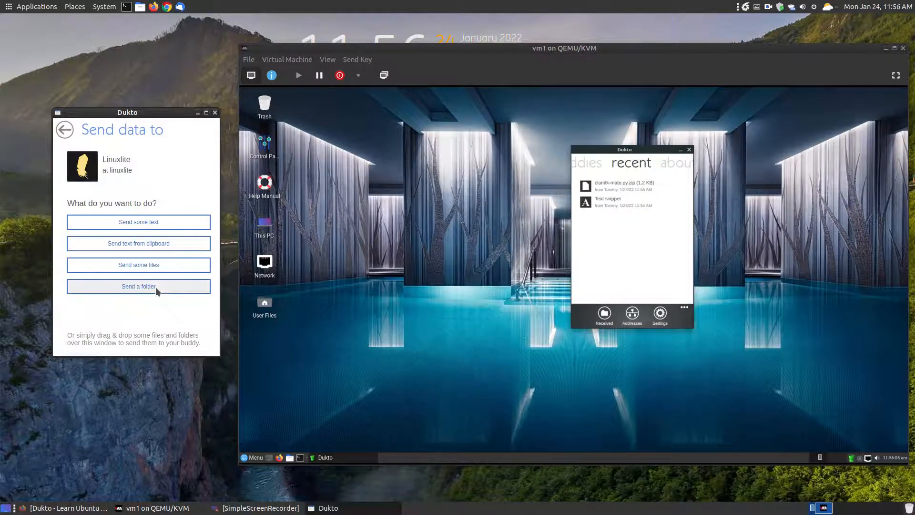
- Send the amdgpu folder from Downloads, then open it from the VM's recent list
click(138, 286)
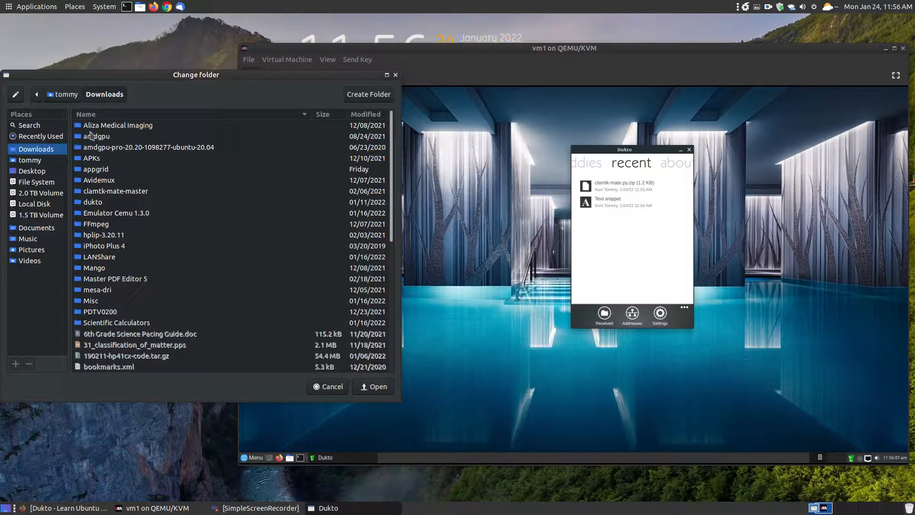
click(96, 136)
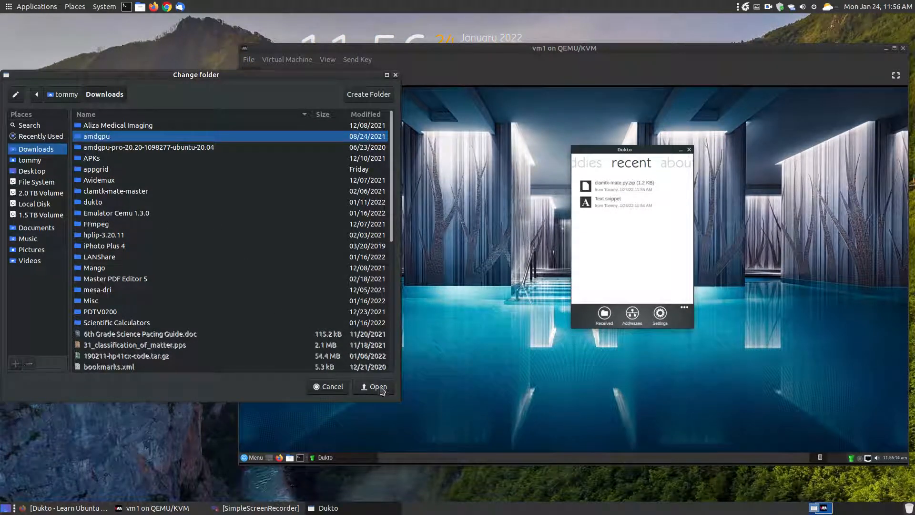
click(373, 386)
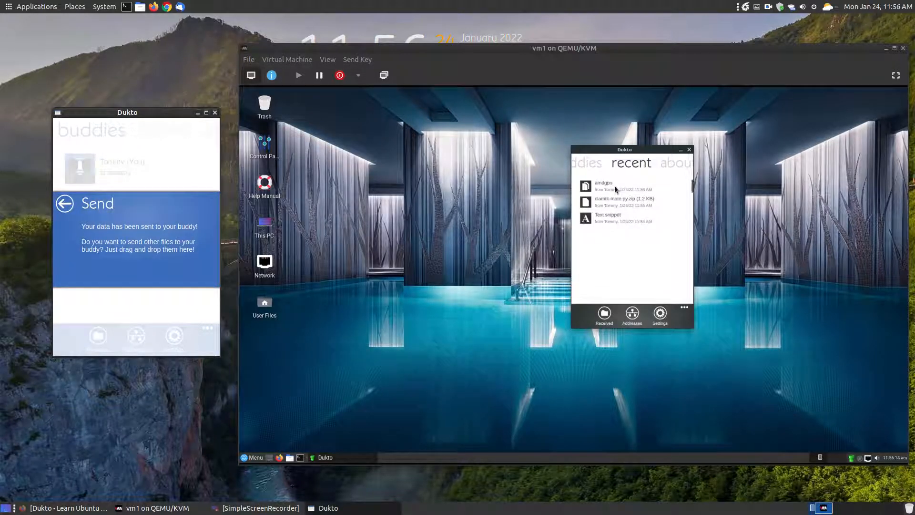
double_click(603, 185)
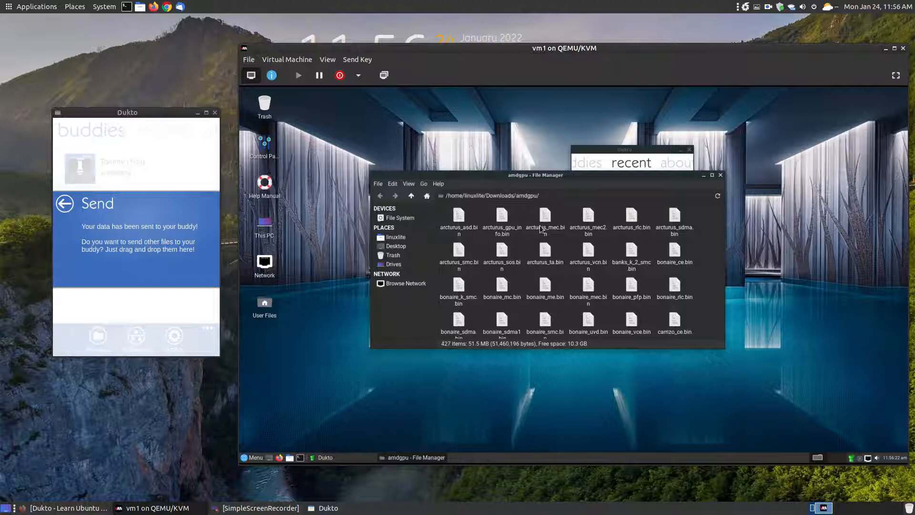
- Scroll through the amdgpu folder's 427 files, then close the file manager
scroll(down, 3)
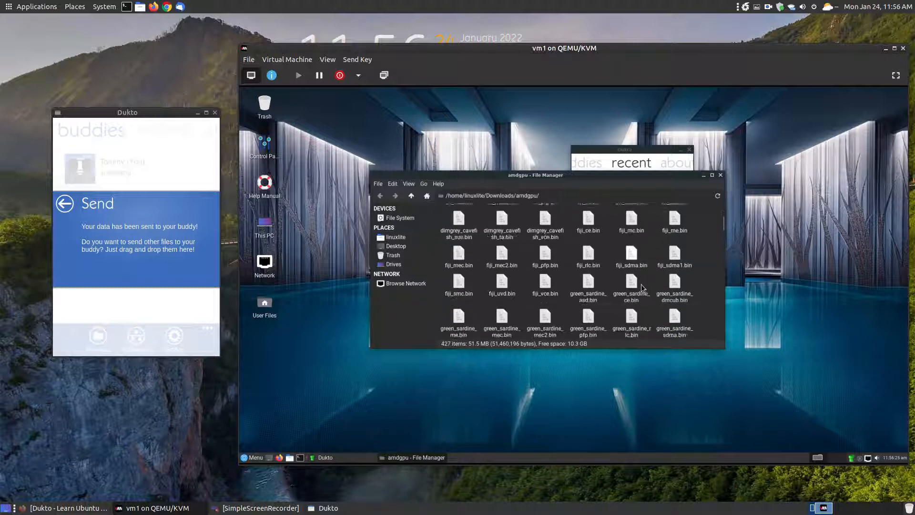
scroll(down, 3)
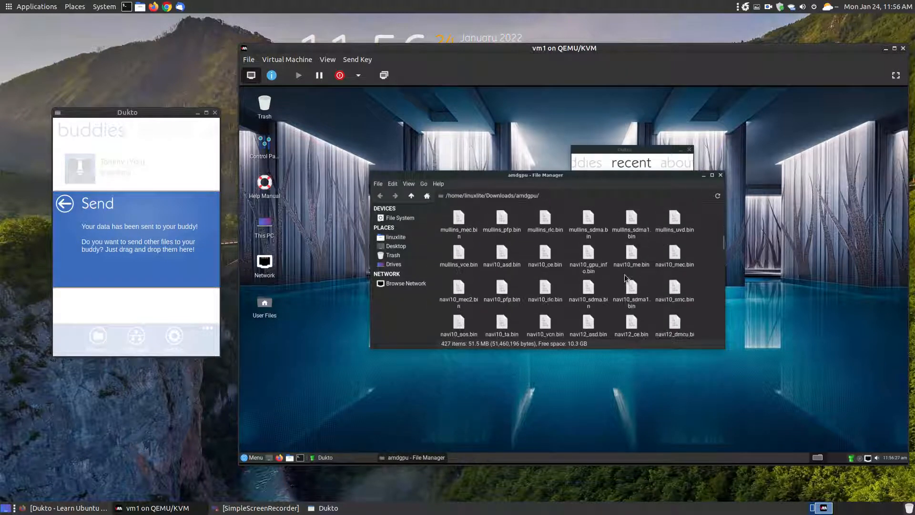
scroll(down, 3)
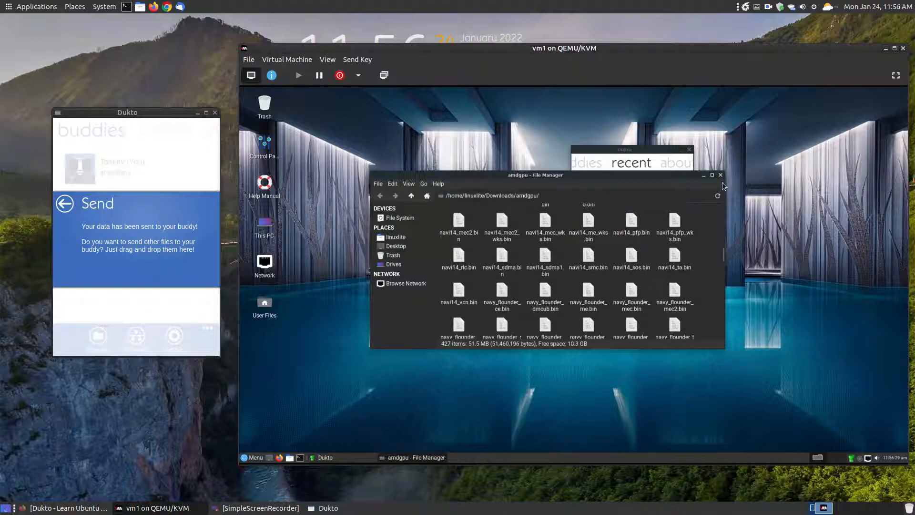
click(720, 174)
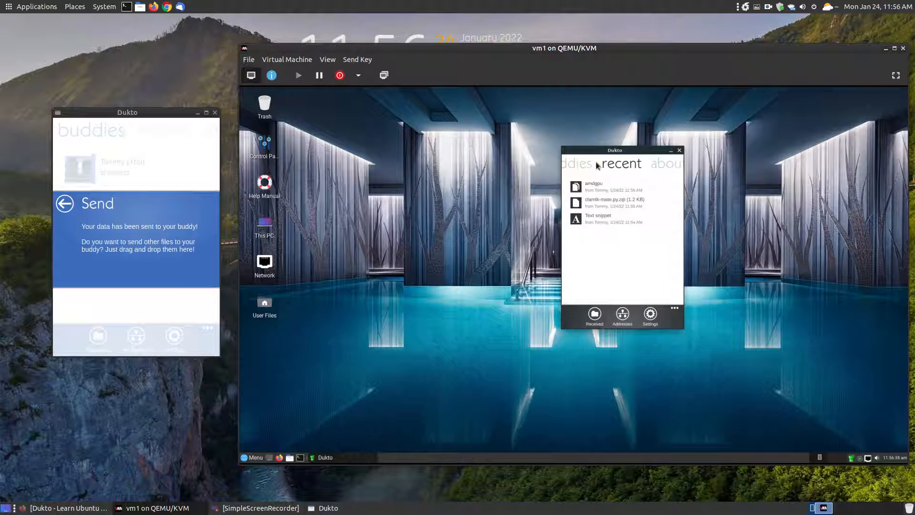
- From the VM's Dukto, send calendar-2022.ps to the Tommy desktop buddy
click(574, 163)
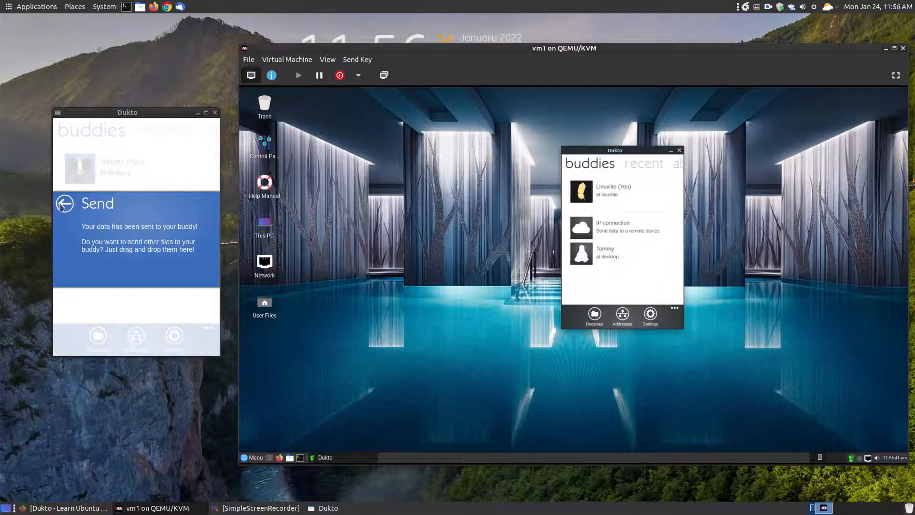
click(64, 203)
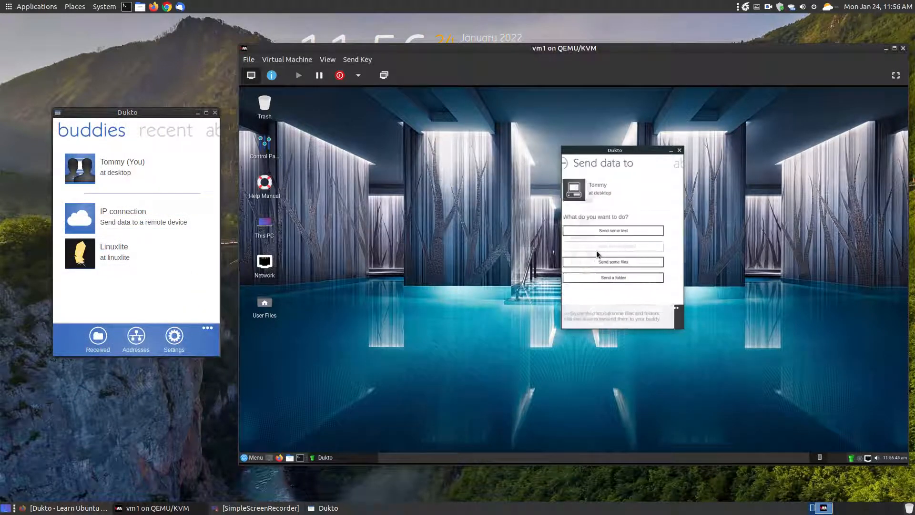
click(612, 262)
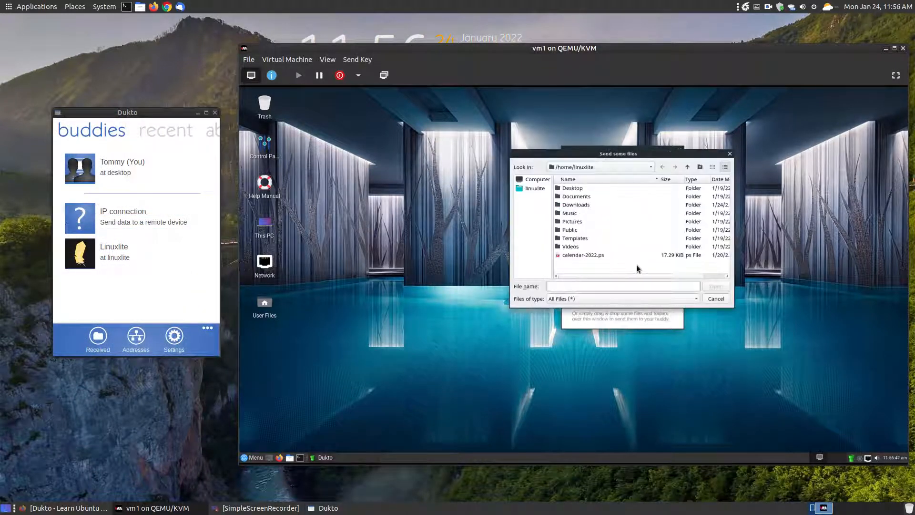
click(582, 255)
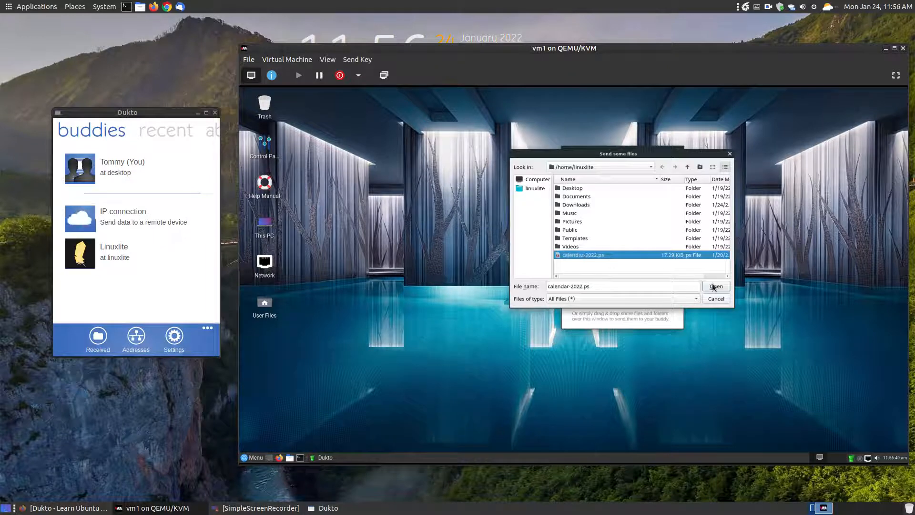
click(716, 286)
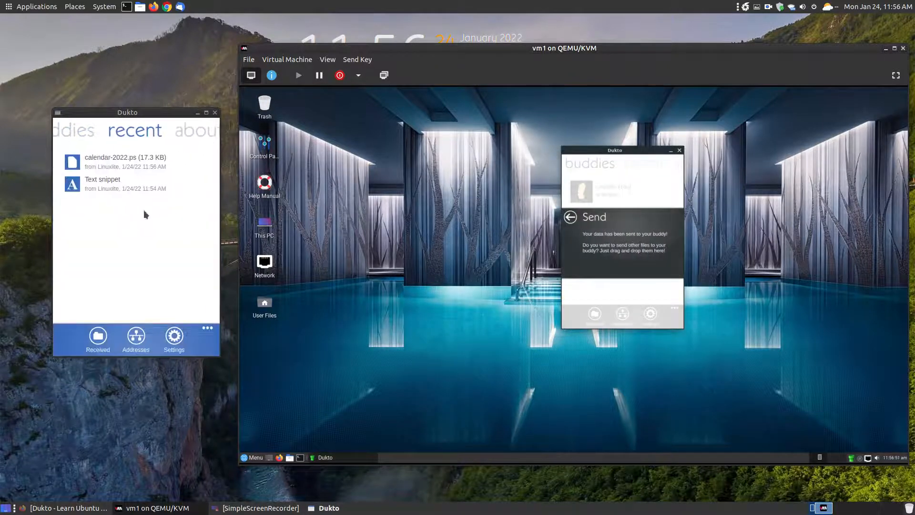
double_click(125, 161)
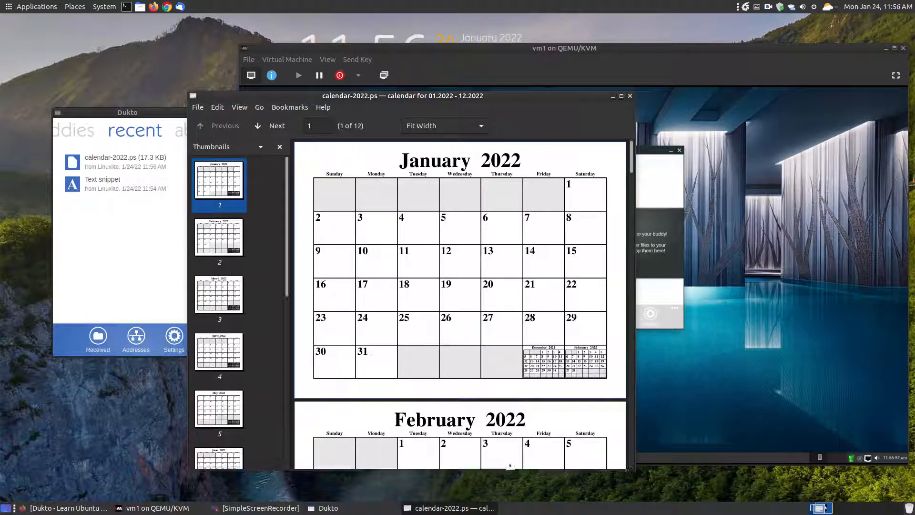
click(219, 450)
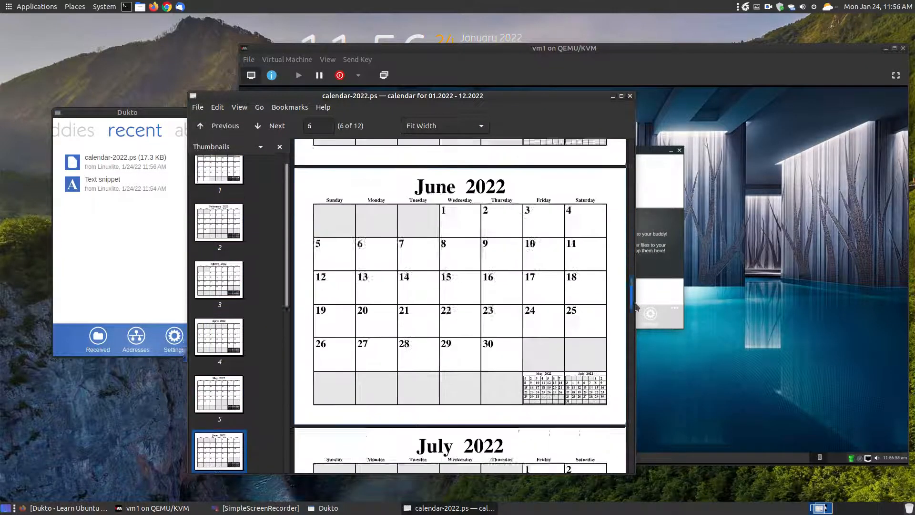
click(219, 181)
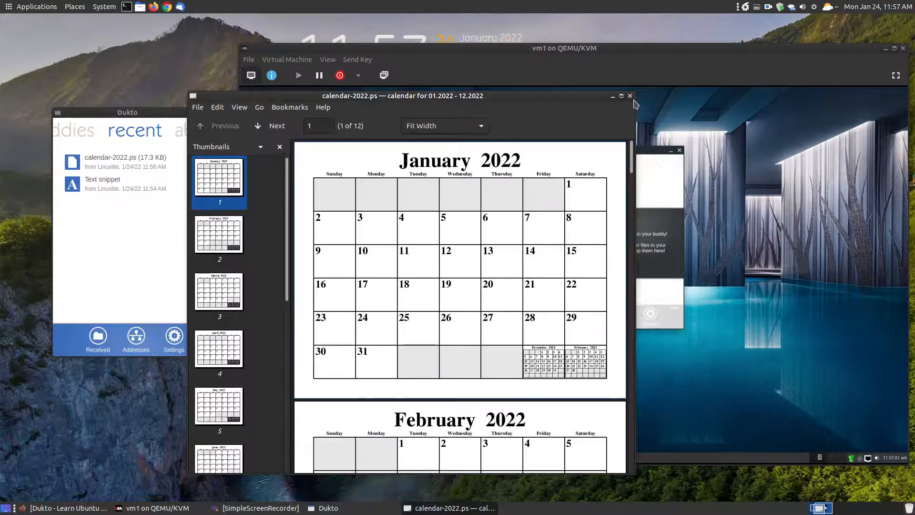
click(629, 95)
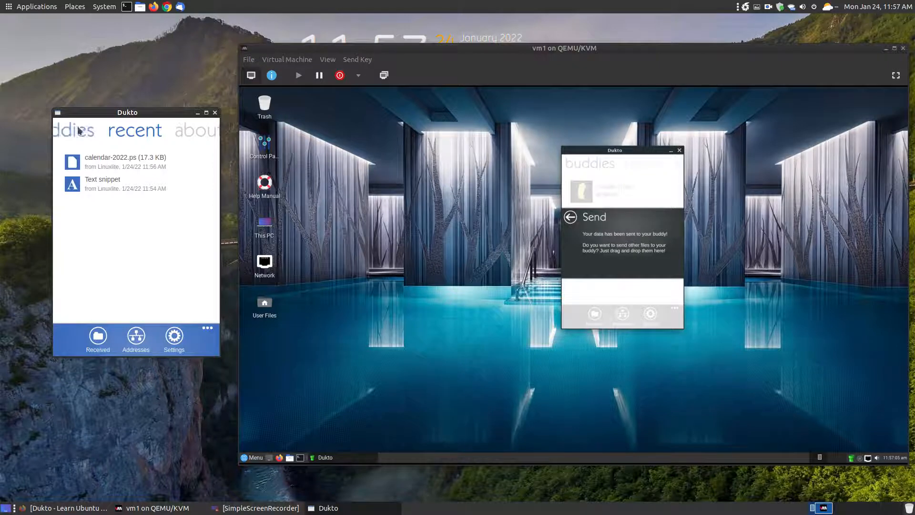
- View the host's recent and About (Dukto R6) pages, then return both windows to buddies
click(91, 130)
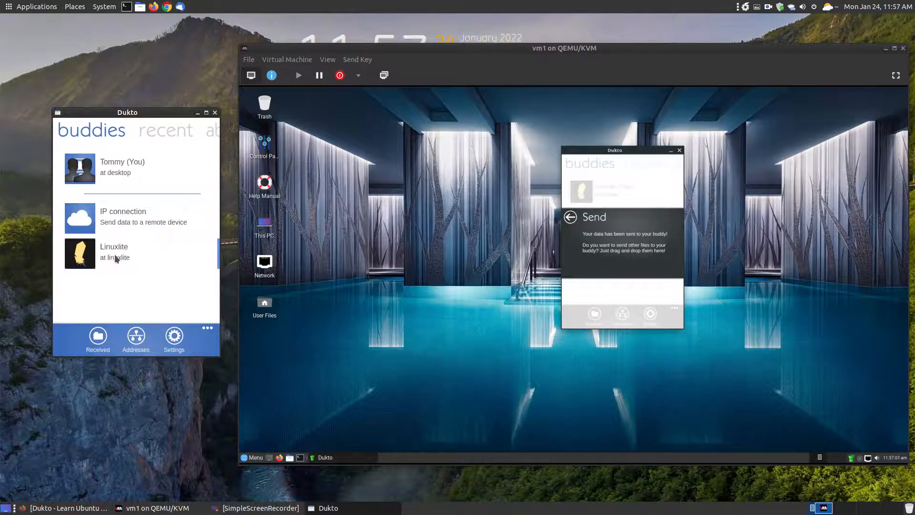
click(164, 130)
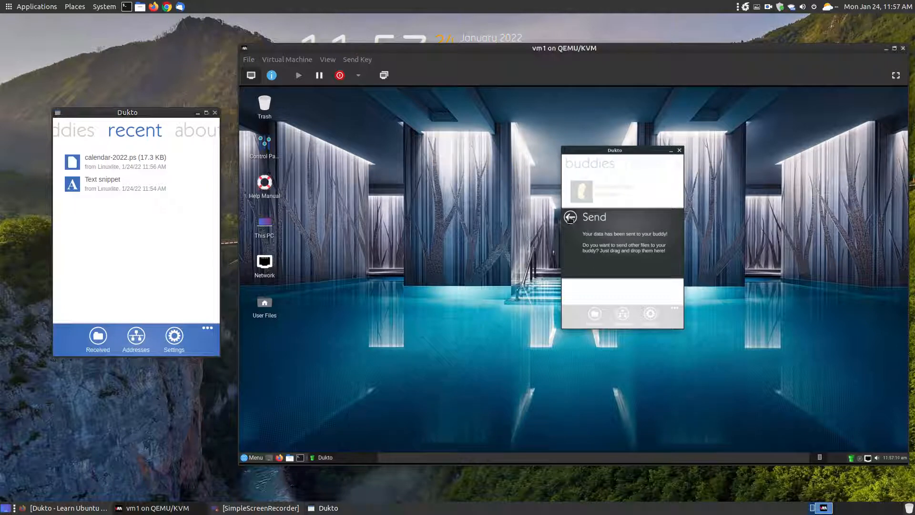
click(569, 216)
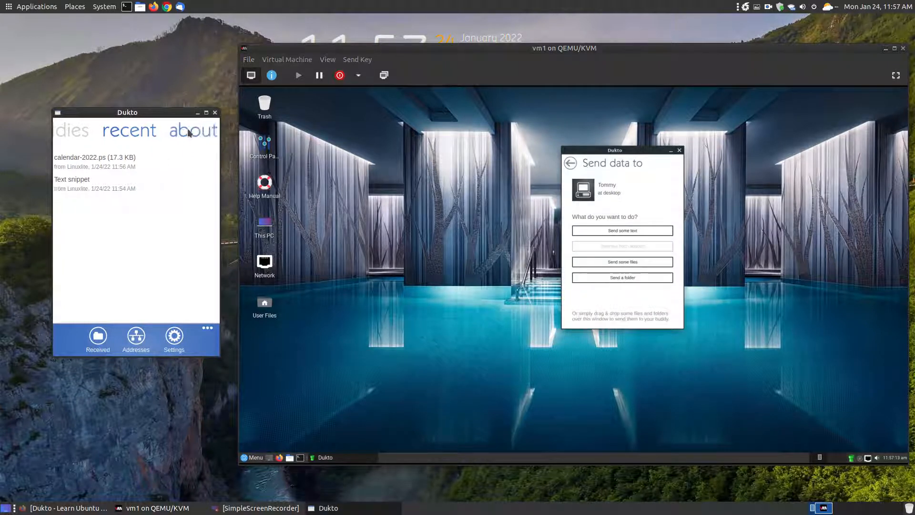
click(193, 130)
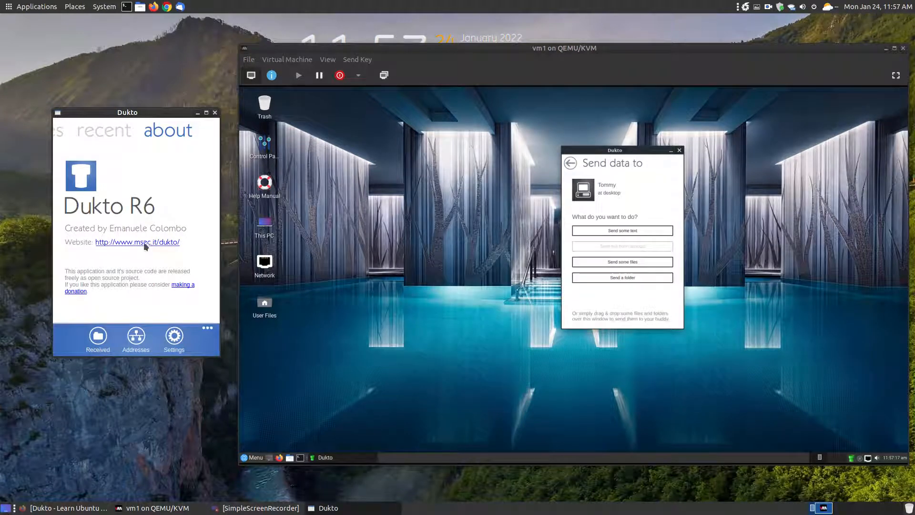
mouse_move(187, 242)
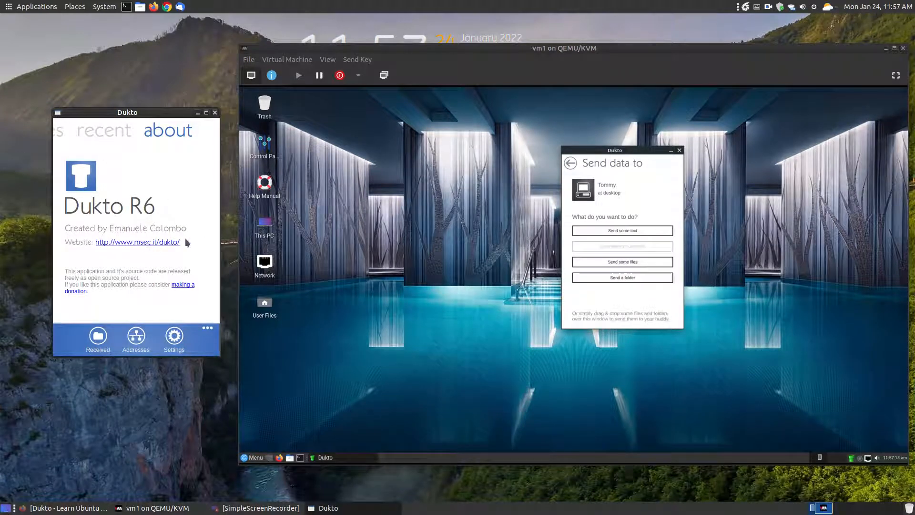
mouse_move(142, 252)
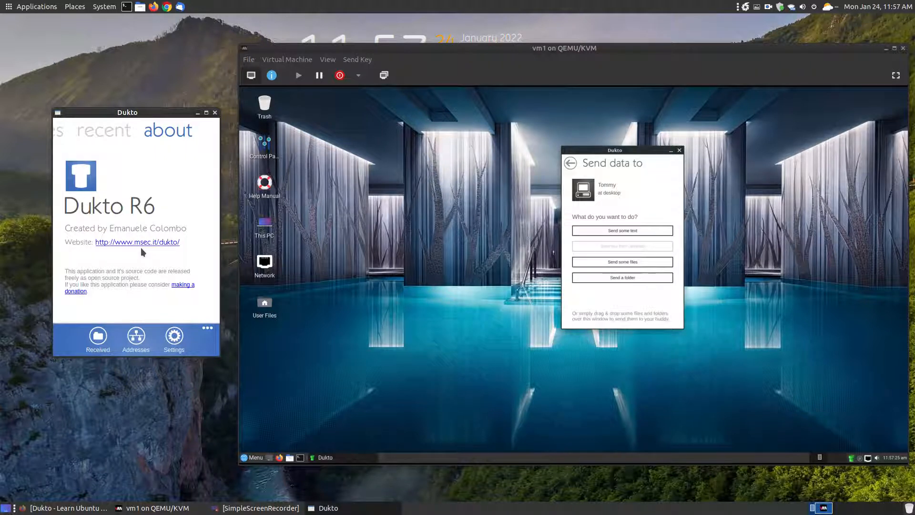
click(91, 130)
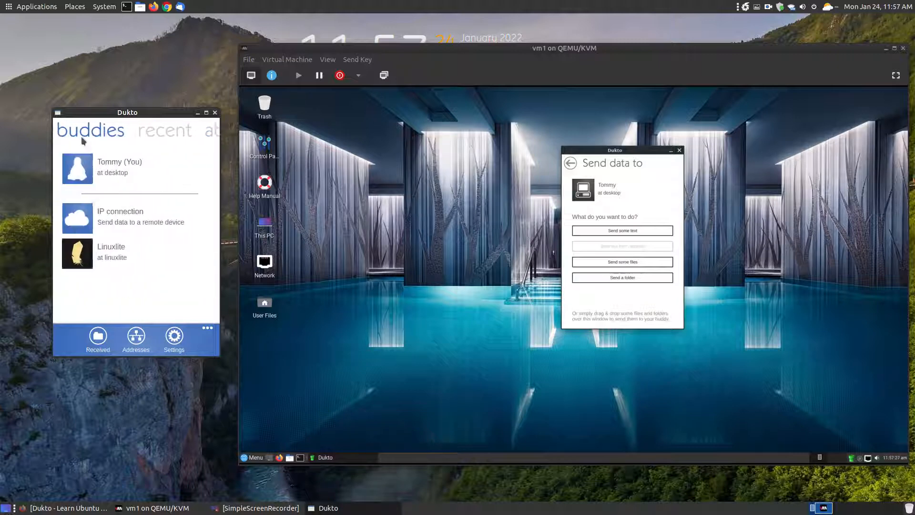
click(570, 163)
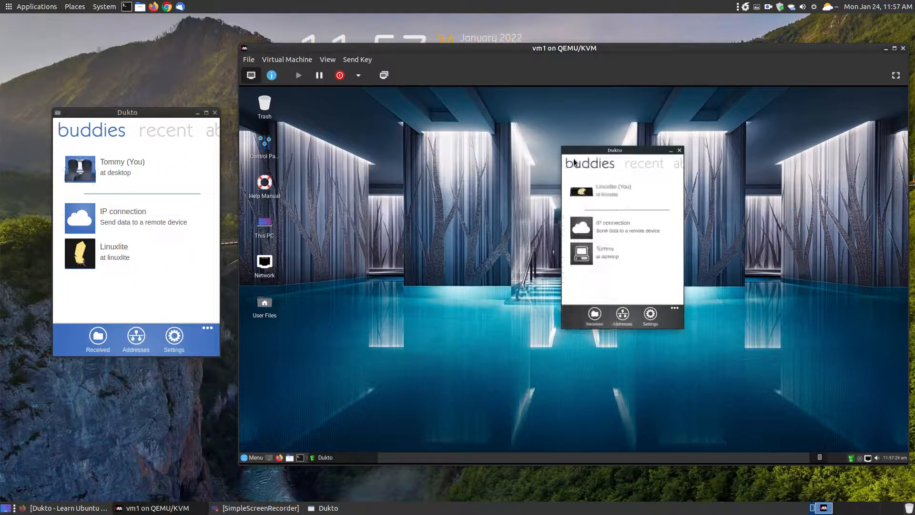